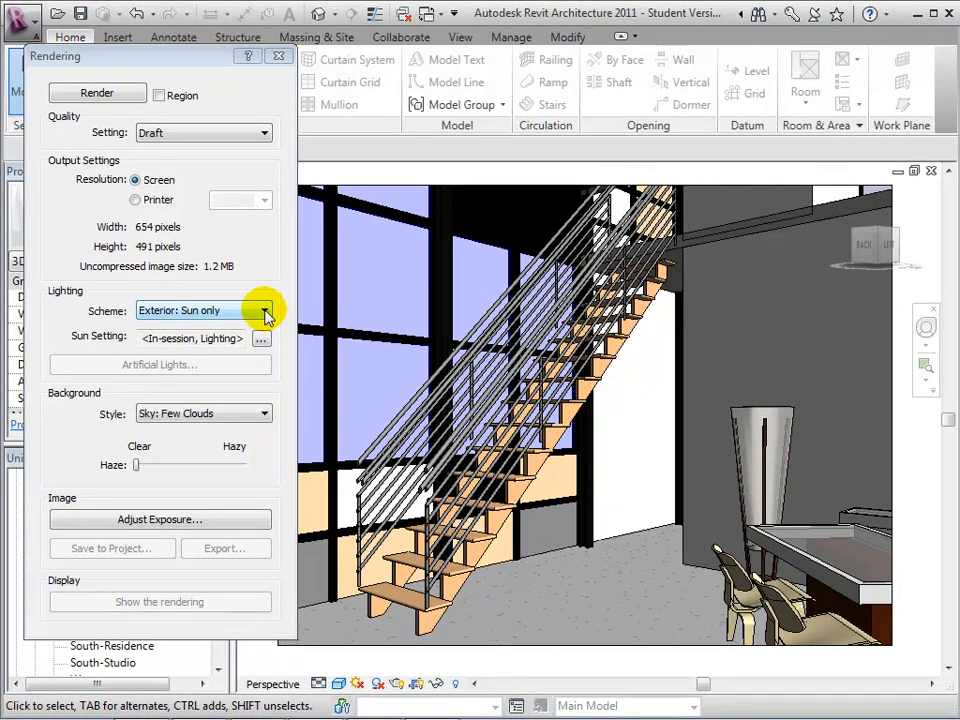
Choose the Interior: Sun only lighting scheme for the rendering.
left_click(263, 310)
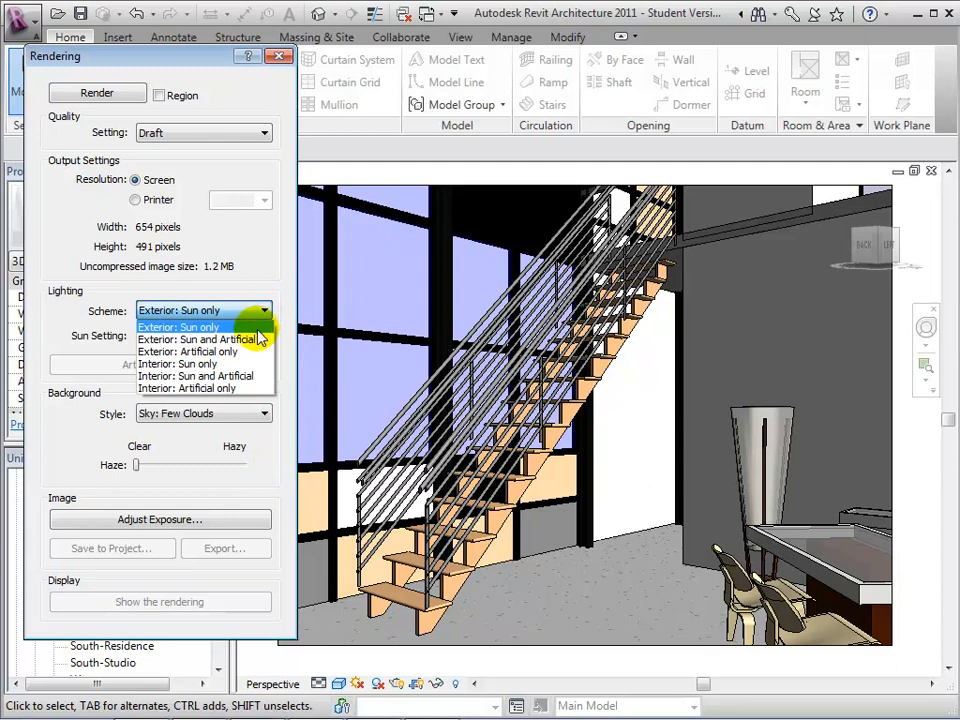
mouse_move(257, 352)
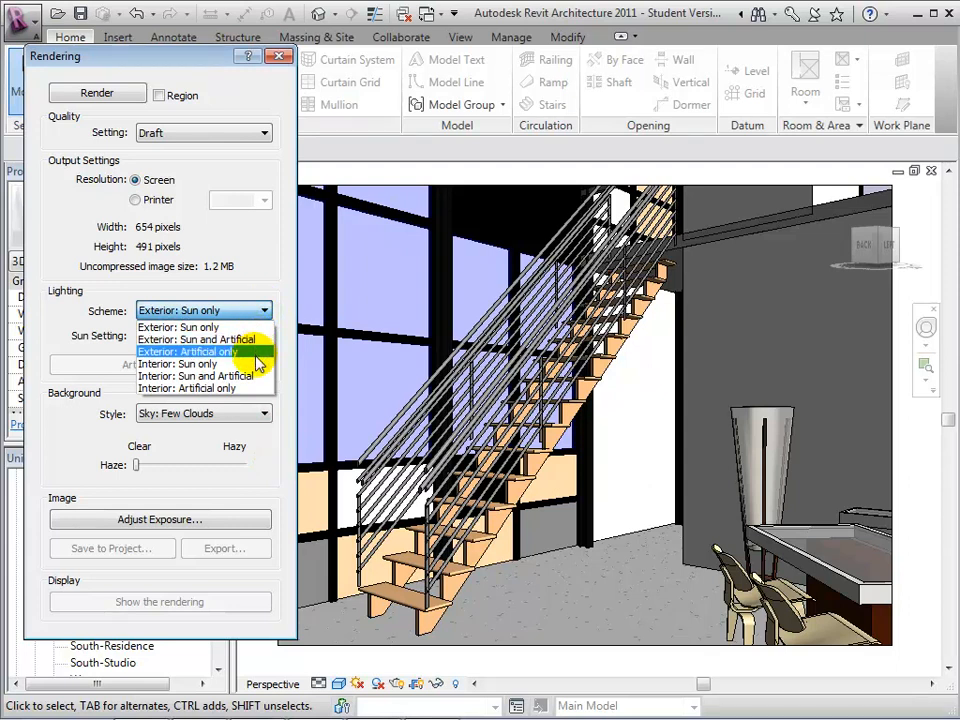
mouse_move(256, 388)
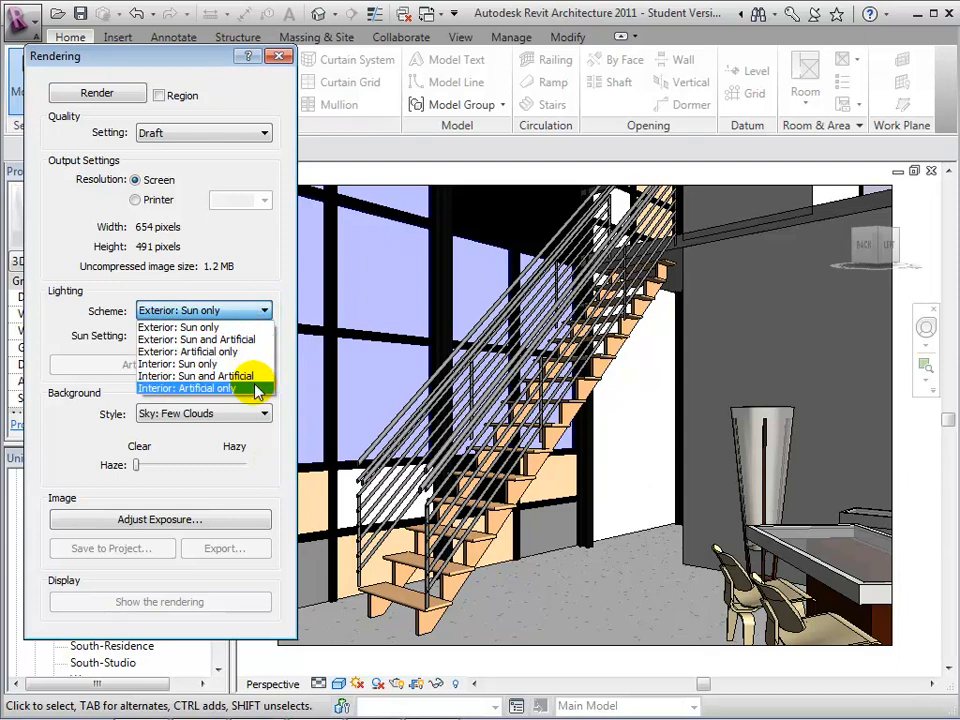
left_click(181, 363)
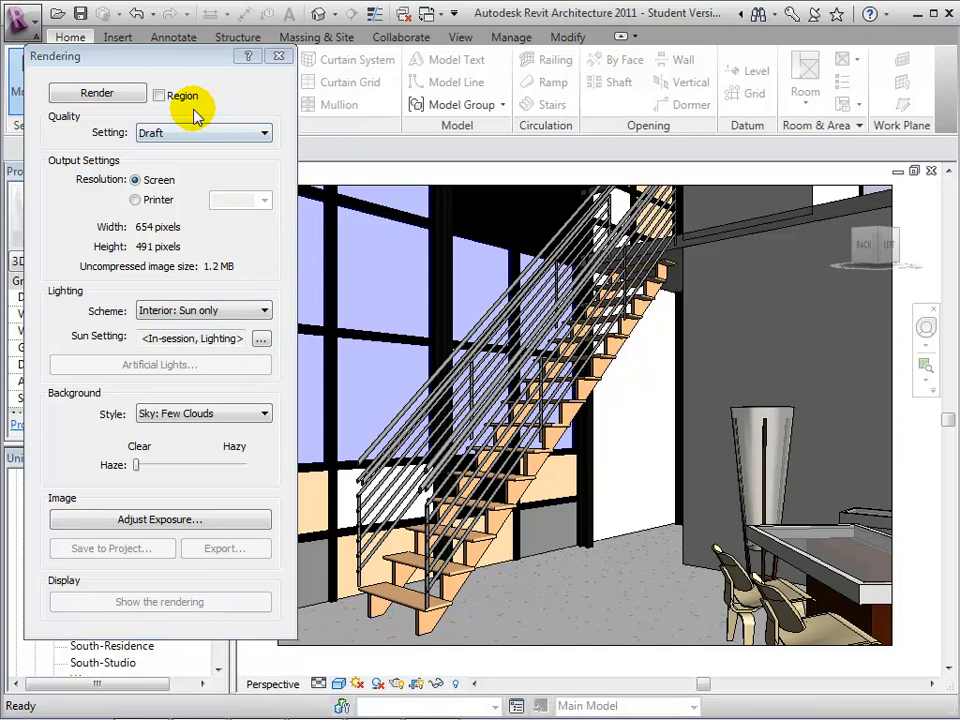
Produce a draft sun-only rendering of the stair view.
left_click(97, 92)
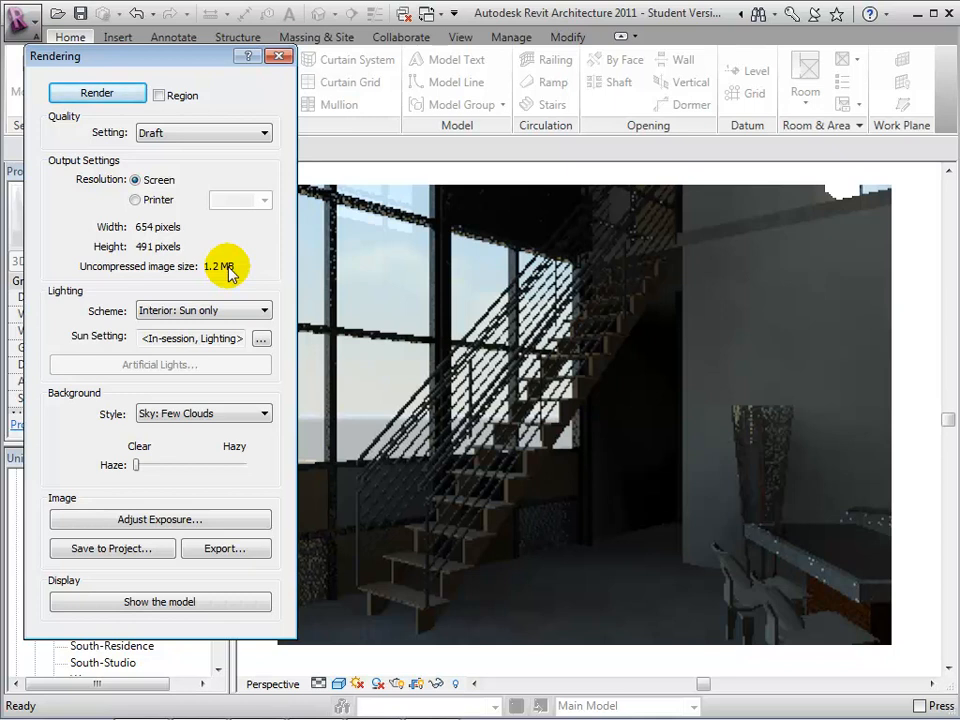
left_click(265, 310)
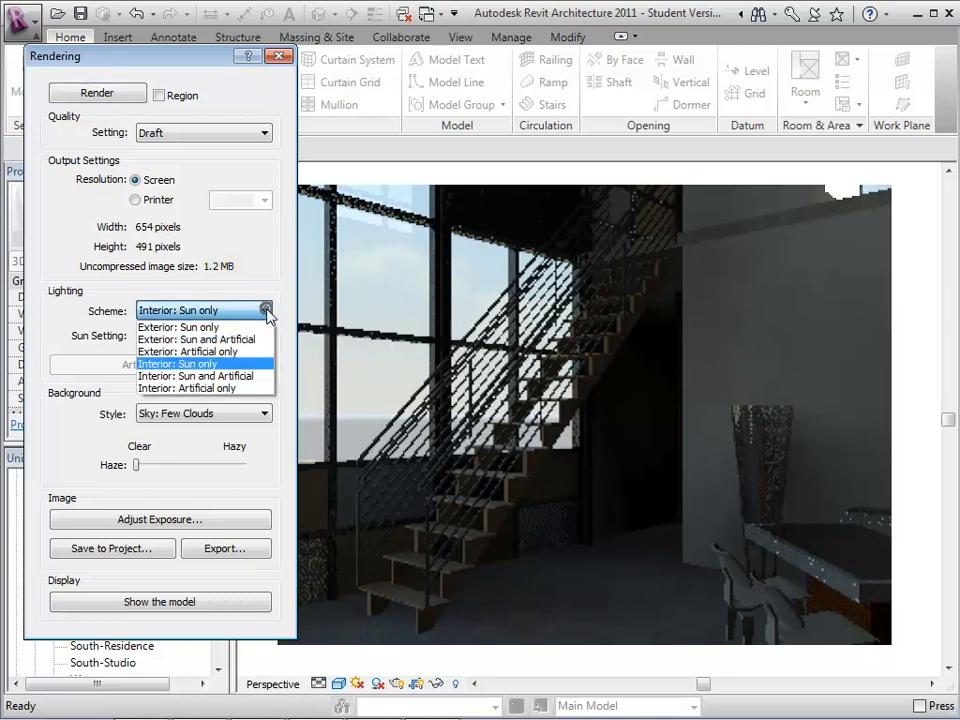
Re-render the stair view with Interior: Sun and Artificial lighting.
left_click(197, 375)
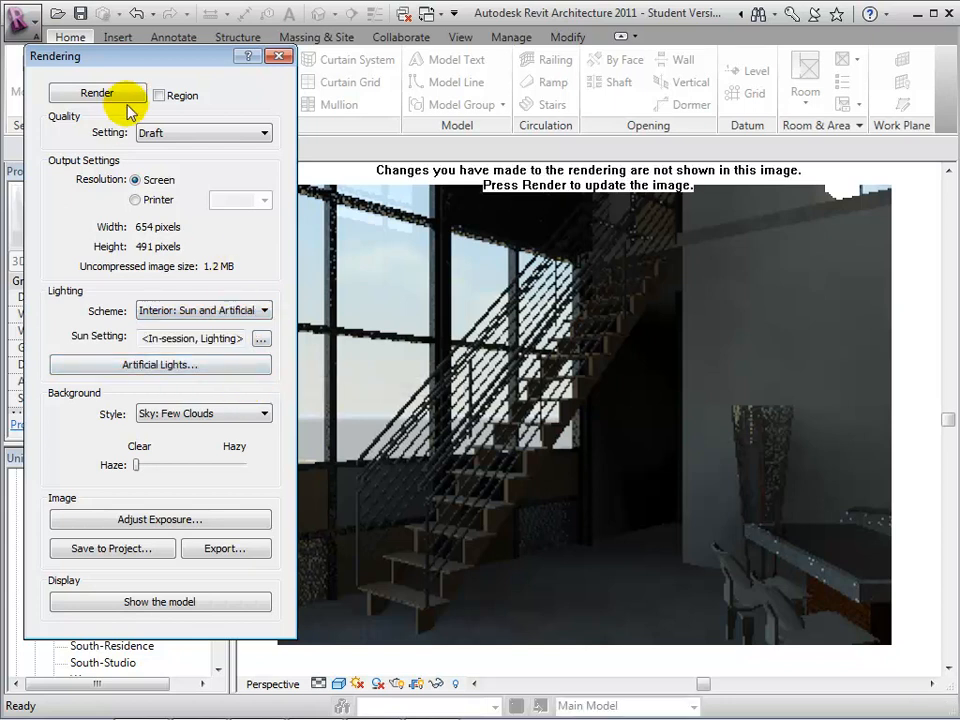
left_click(96, 92)
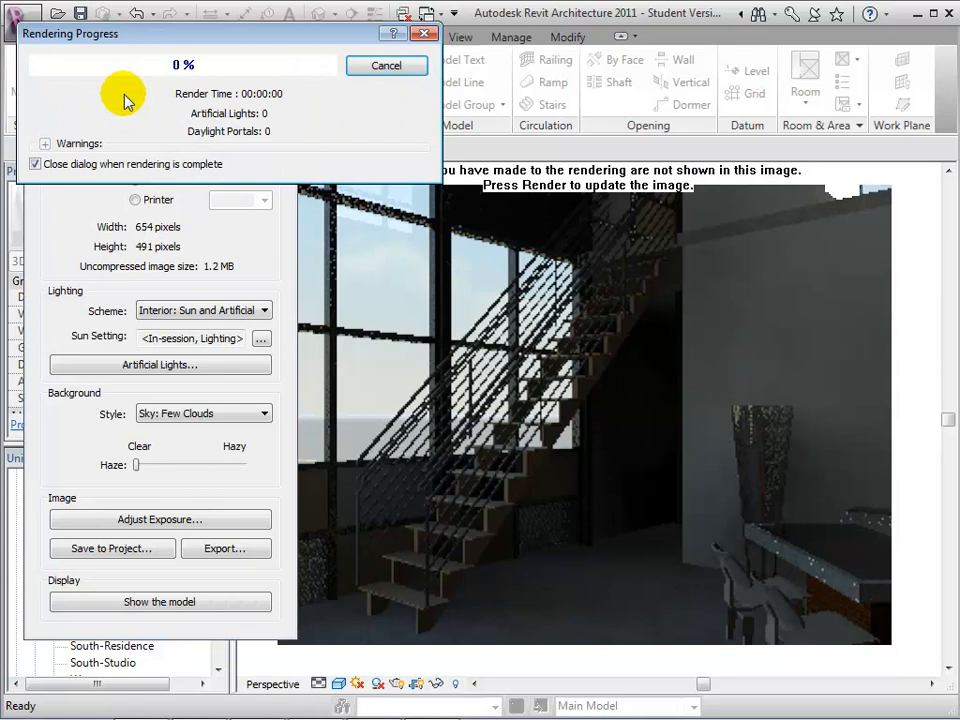
mouse_move(172, 228)
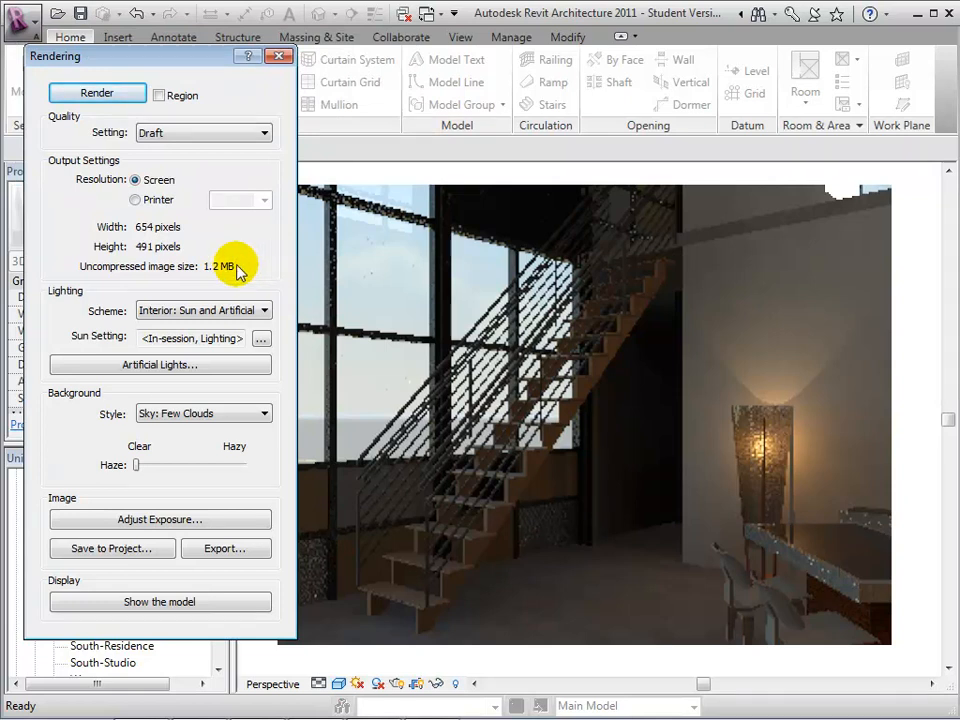
mouse_move(278, 415)
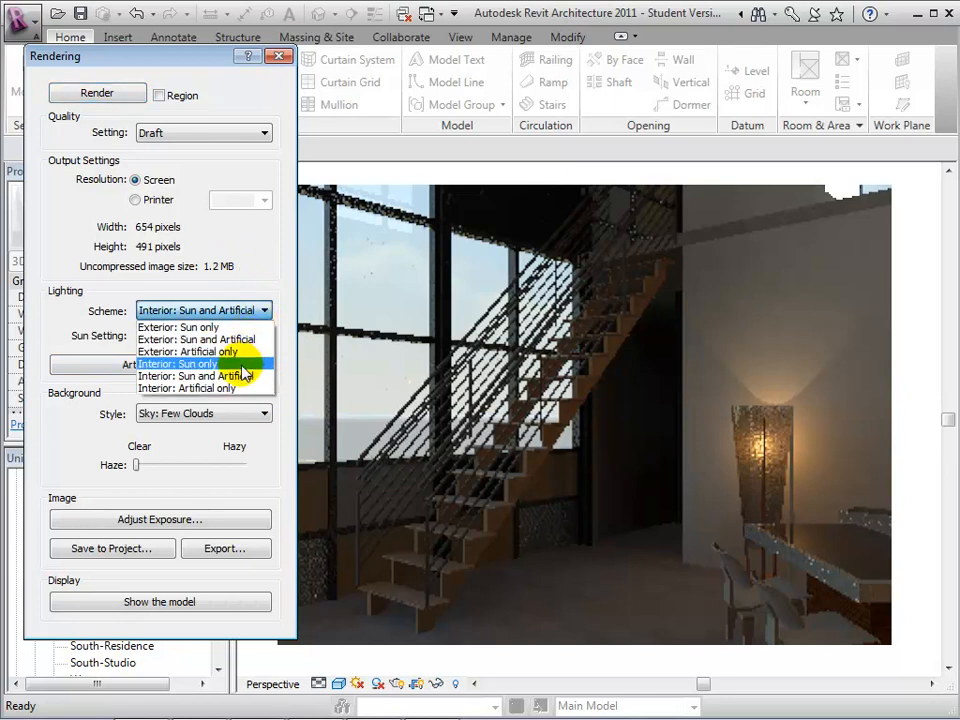
Render with Interior: Artificial only lighting, then show the shaded model again.
left_click(190, 388)
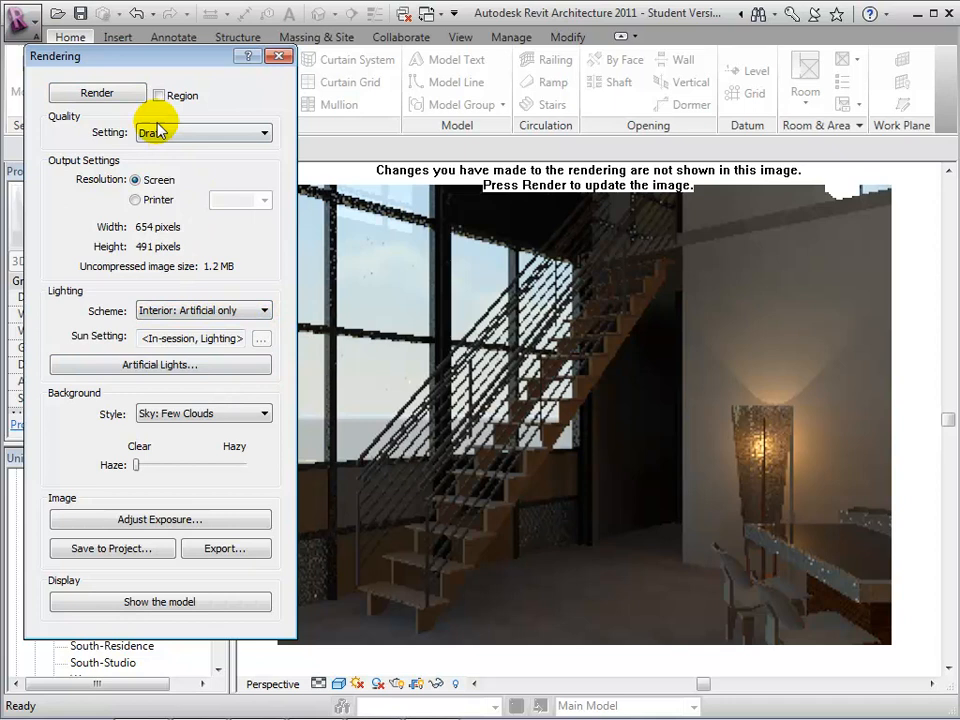
left_click(97, 92)
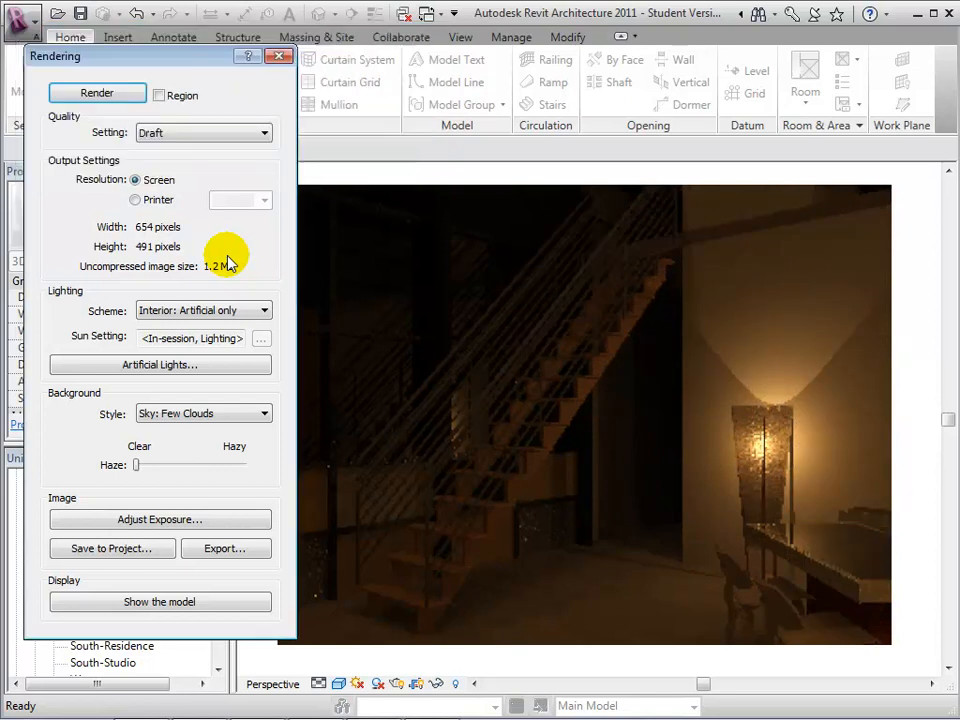
mouse_move(265, 310)
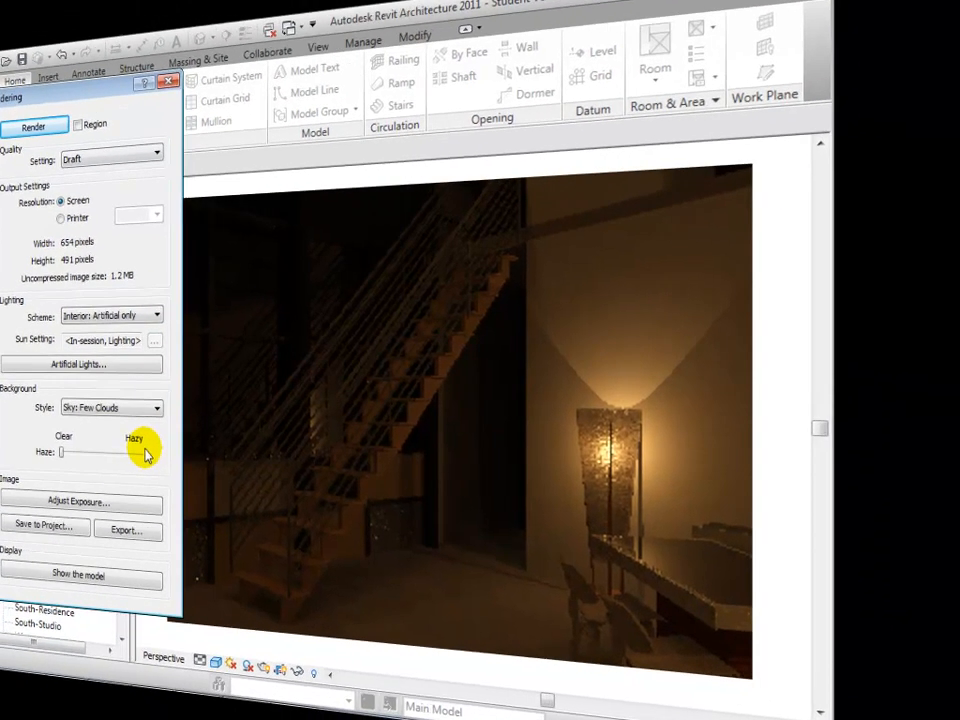
left_click(78, 574)
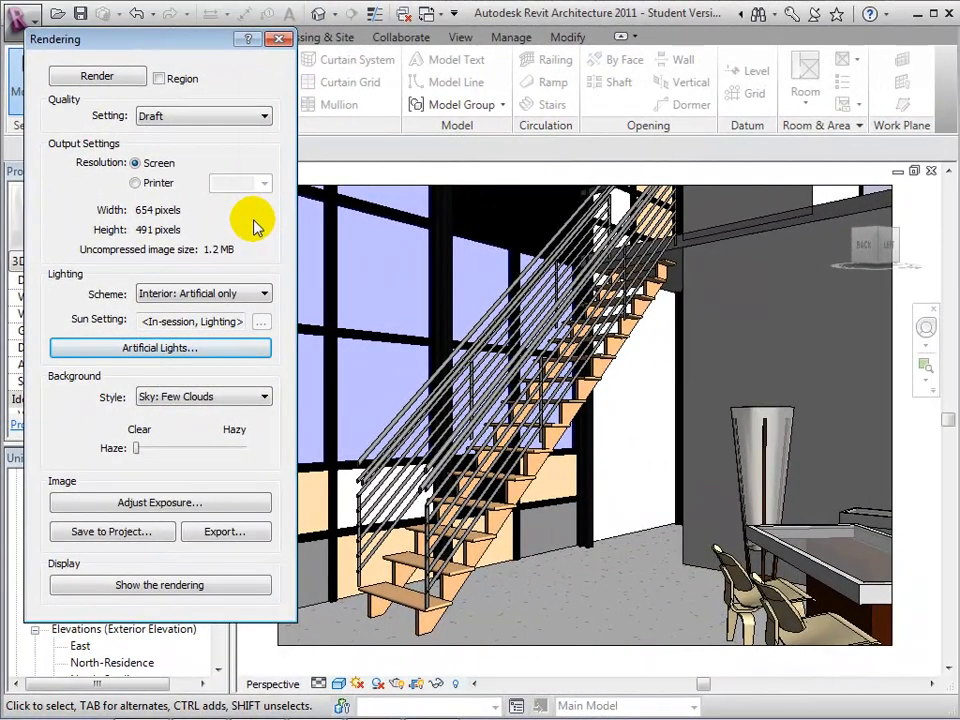
left_click(265, 293)
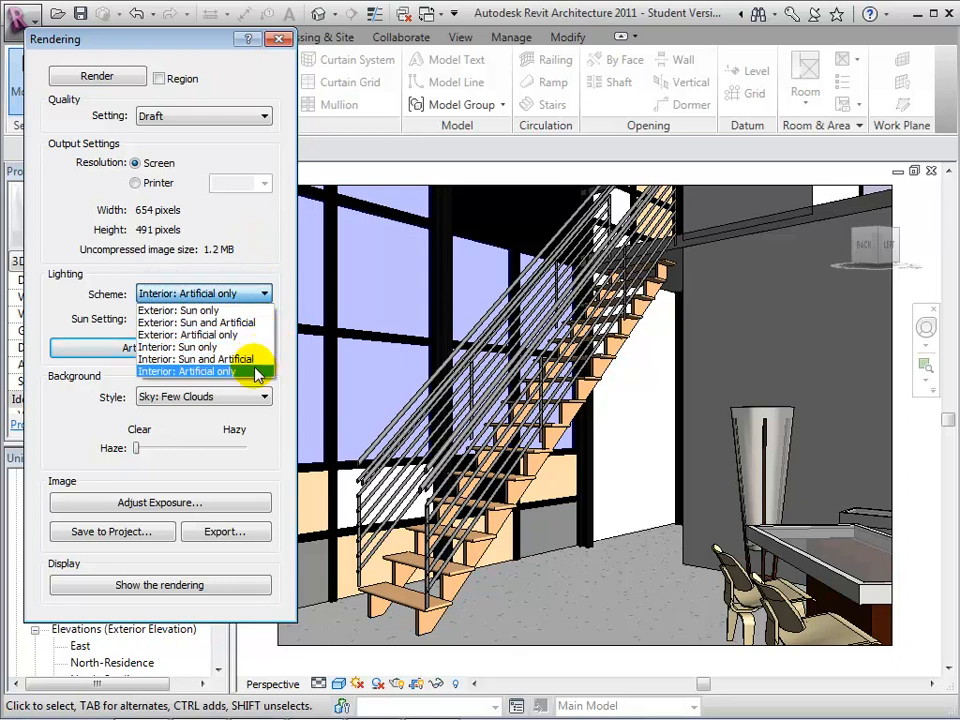
left_click(184, 371)
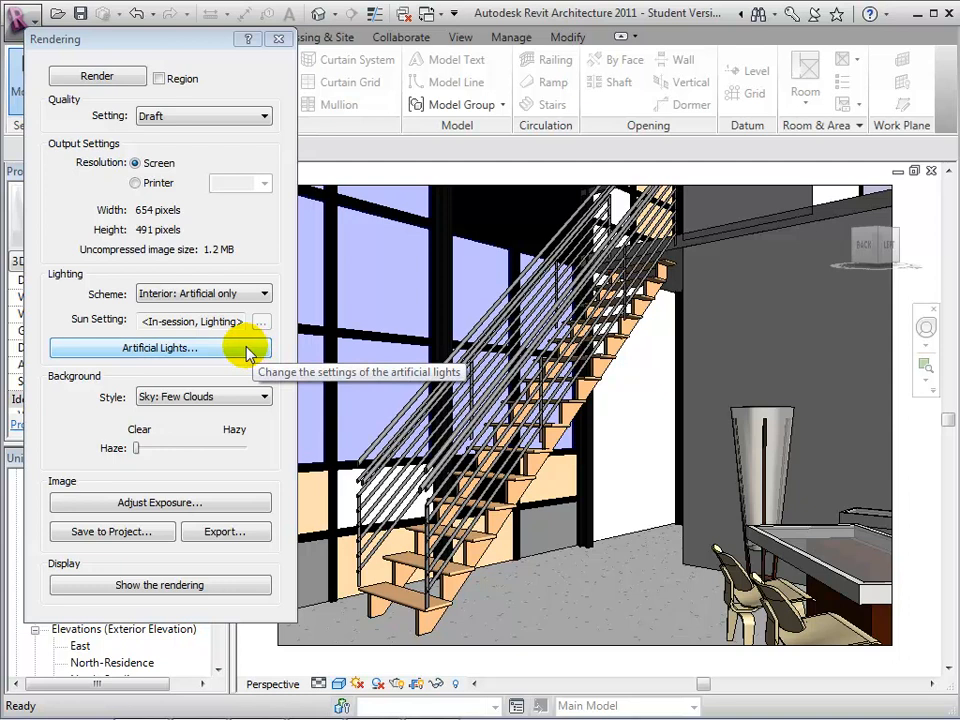
left_click(158, 347)
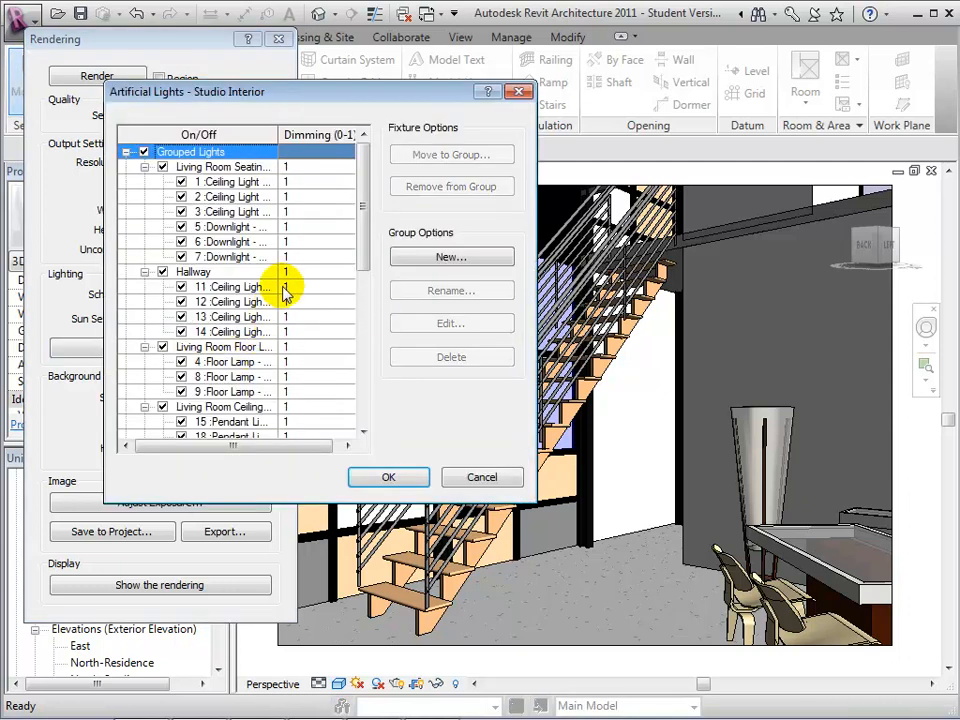
left_click(230, 166)
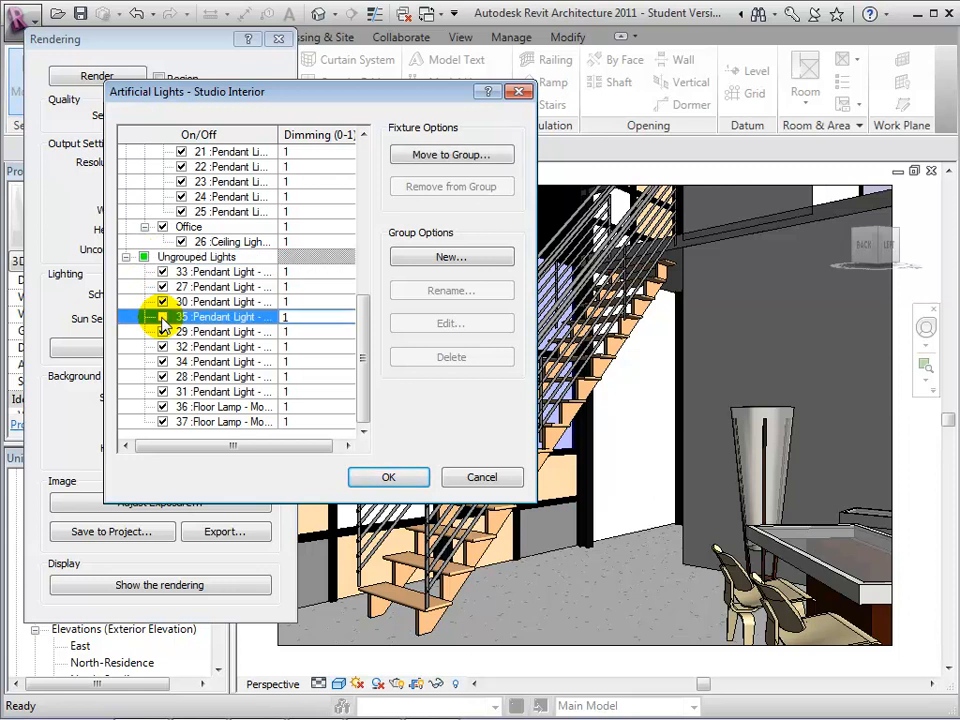
mouse_move(225, 327)
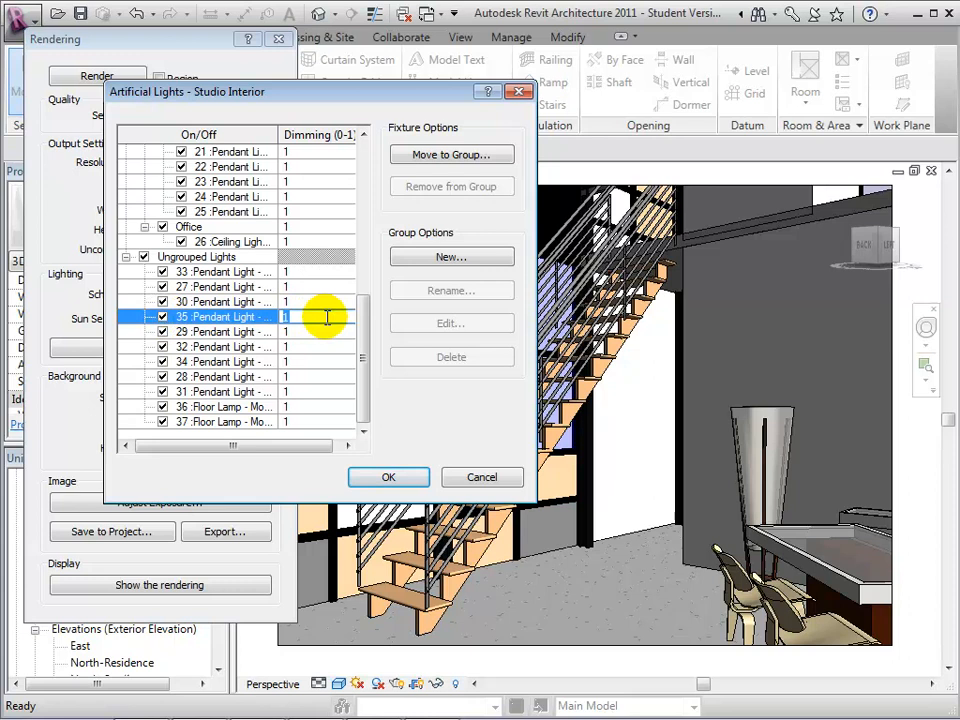
mouse_move(405, 405)
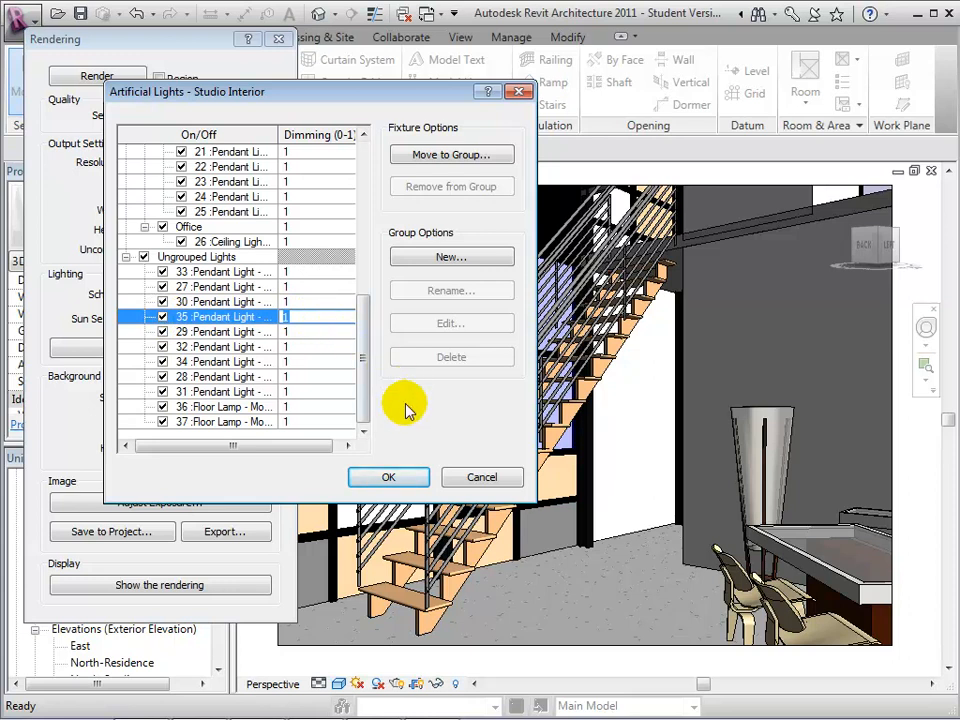
left_click(388, 477)
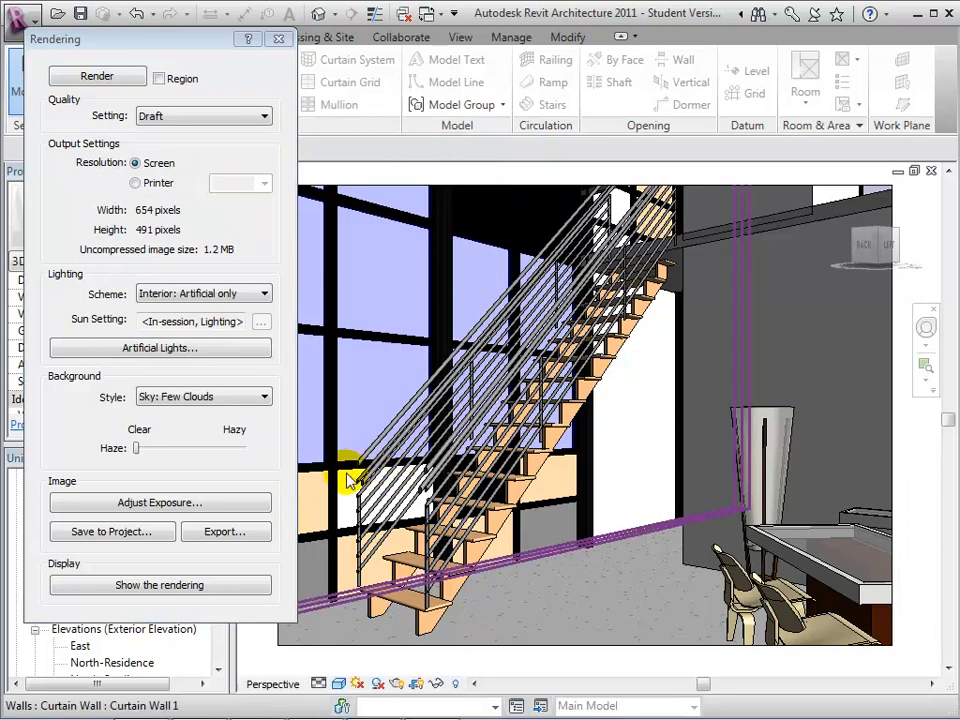
Select the nine pendant lights in the Second Floor ceiling plan.
left_click(279, 39)
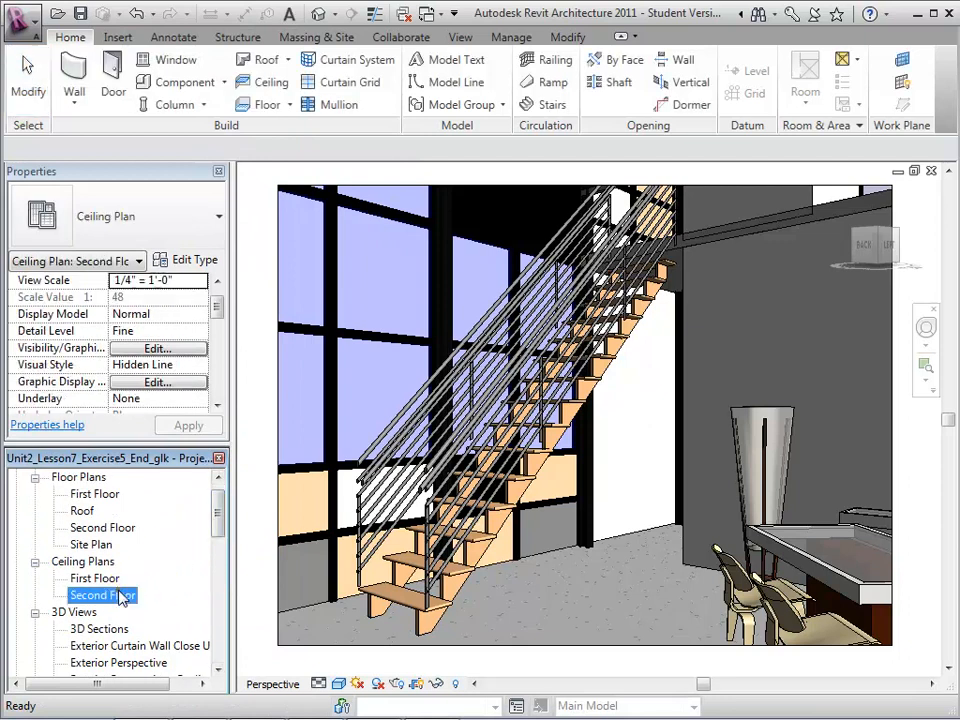
double_click(103, 595)
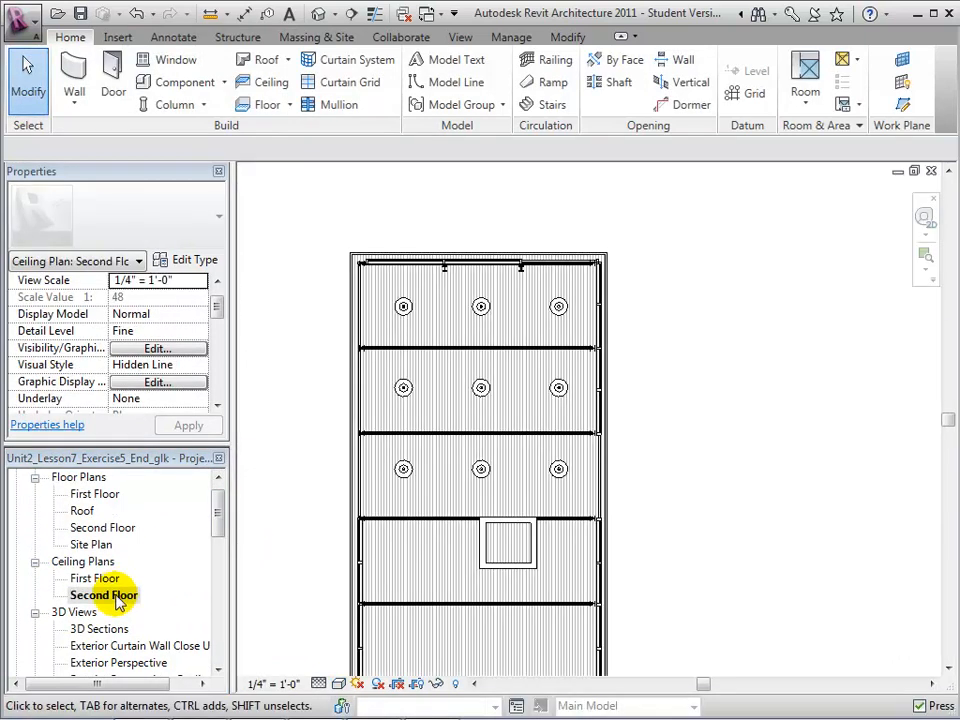
left_click(403, 306)
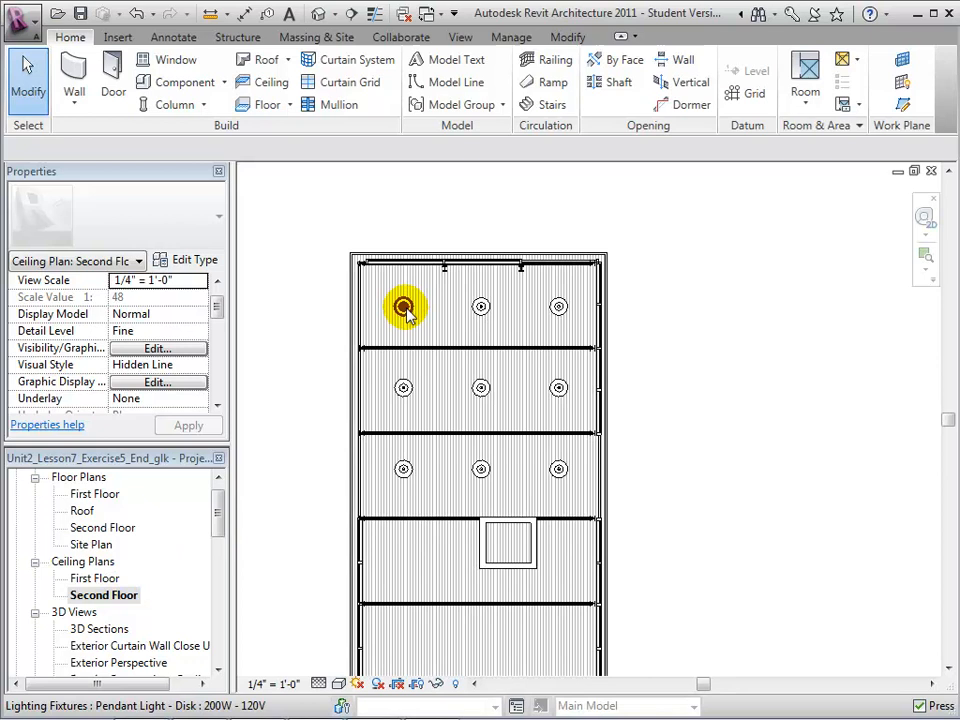
left_click(404, 306)
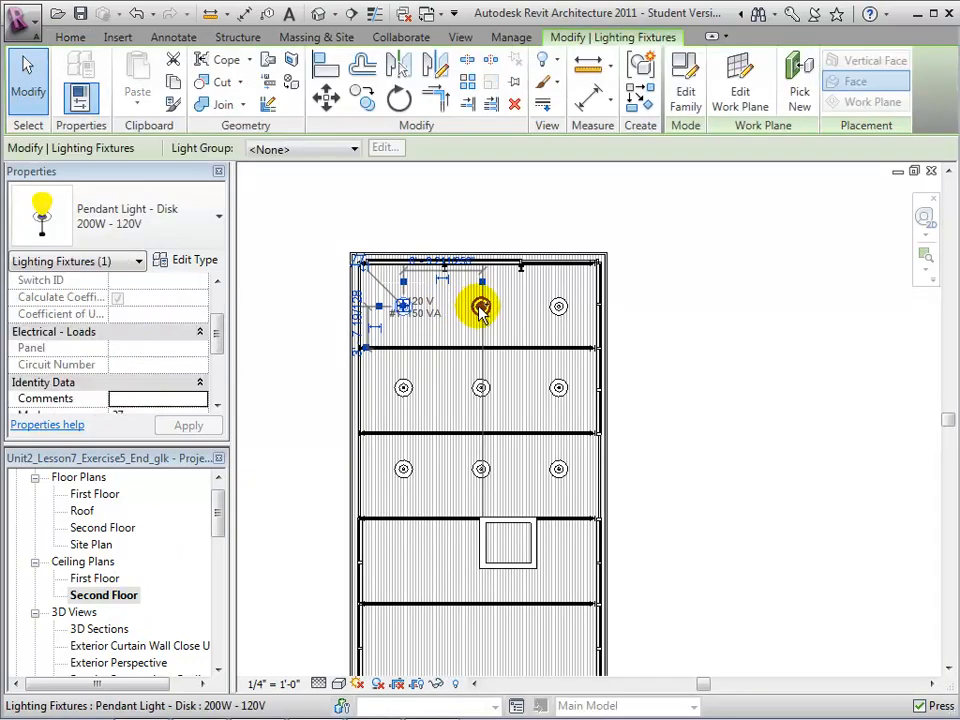
left_click(559, 306)
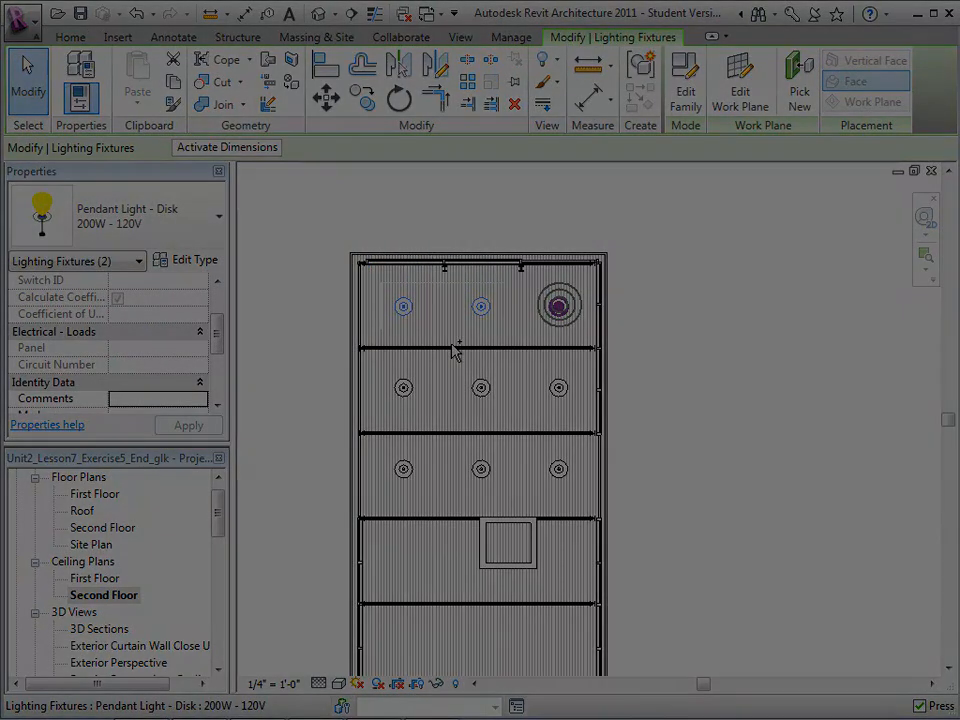
left_click(558, 468)
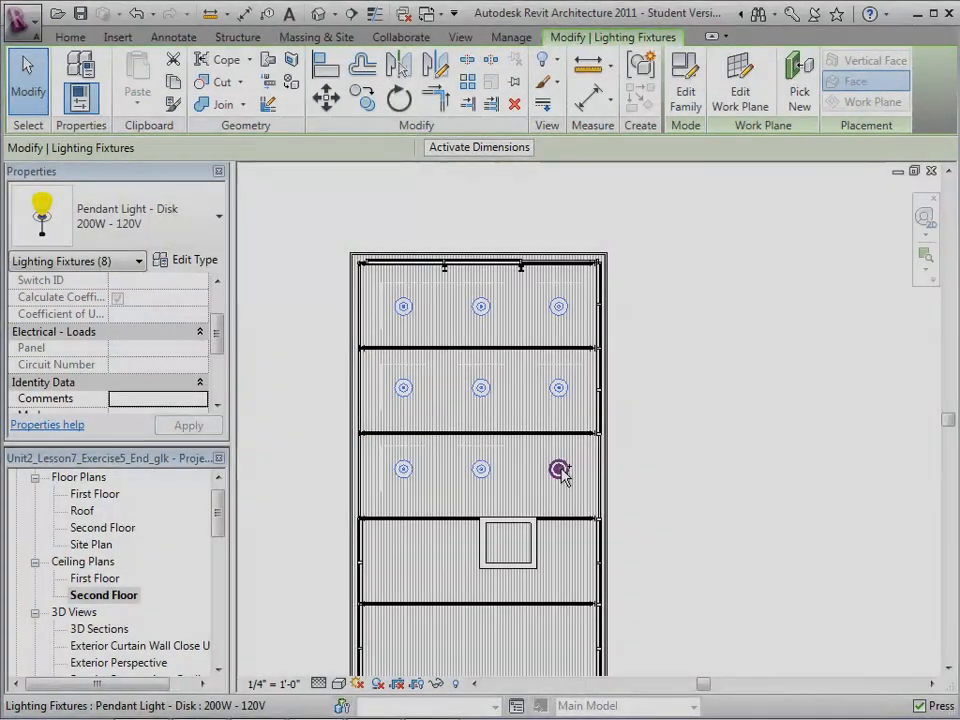
left_click(559, 468)
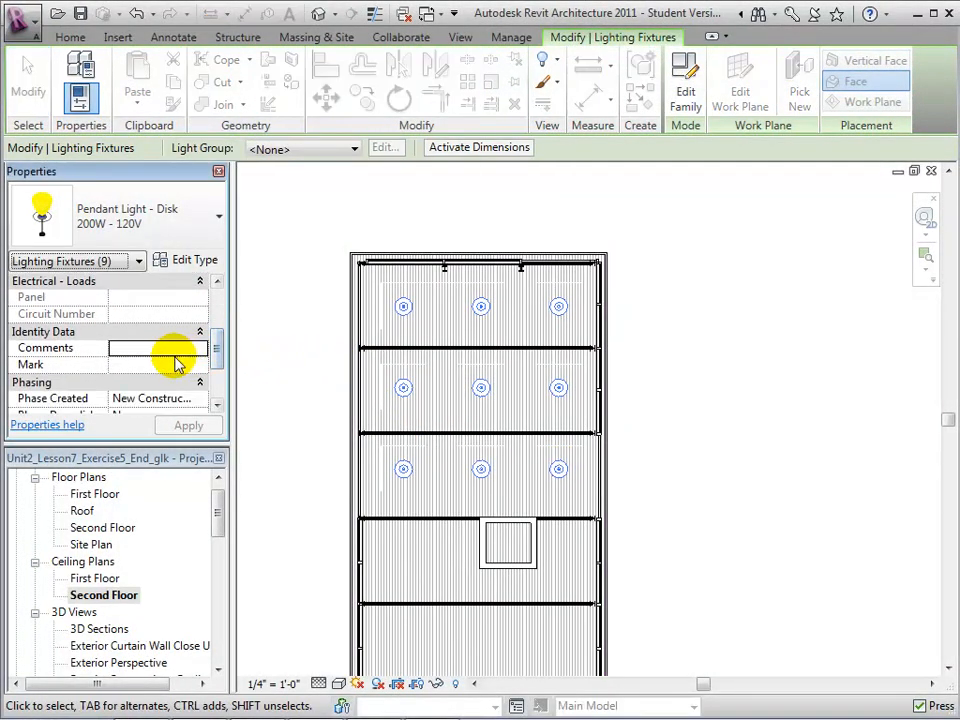
Apply Mark value SP to the pendant lights, accepting the duplicate-mark warning.
type("SP")
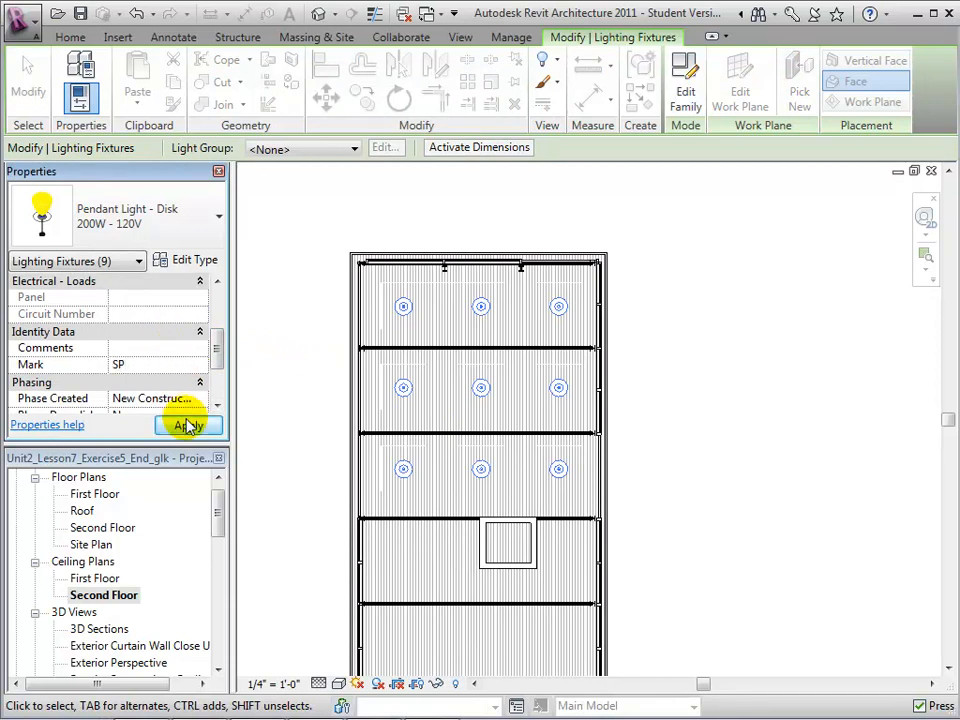
left_click(188, 425)
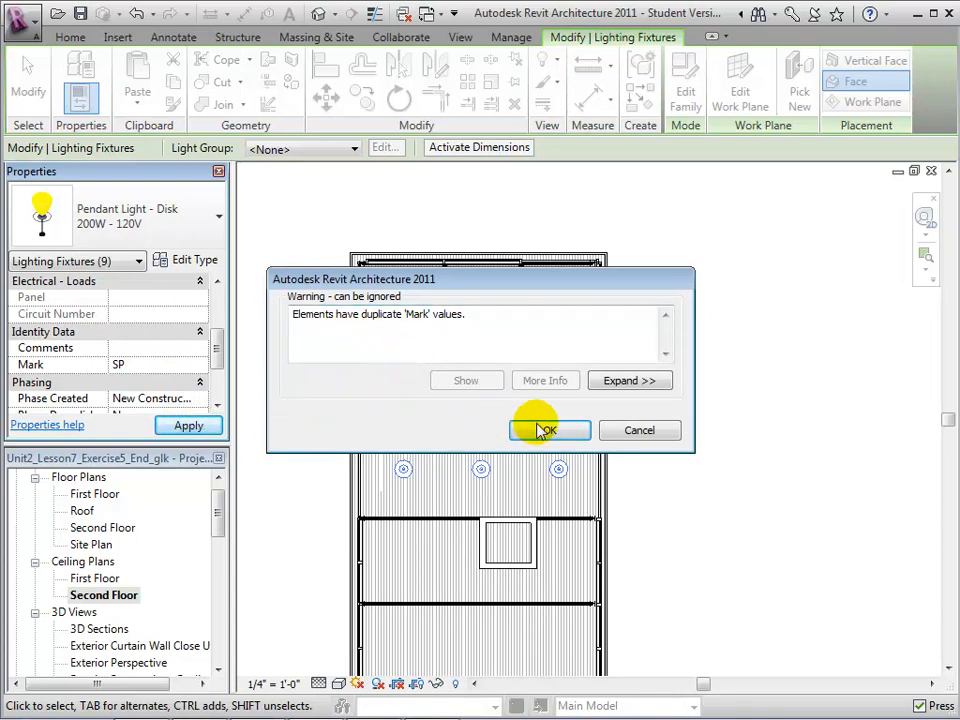
left_click(548, 430)
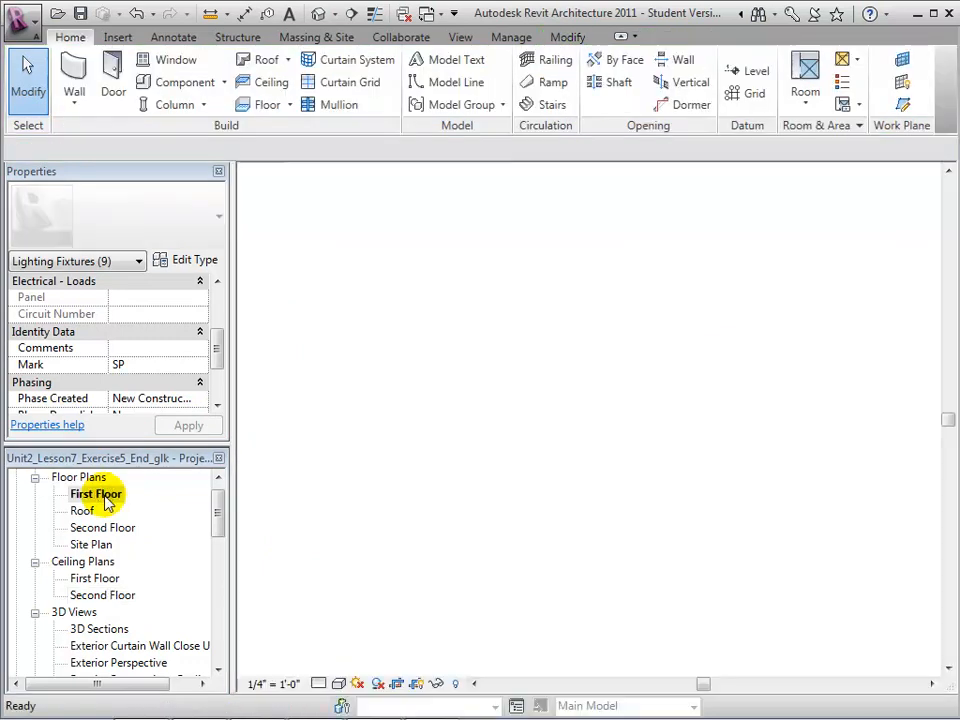
Give the two first-floor floor lamps Mark value SF, accepting the duplicate-mark warning.
double_click(95, 493)
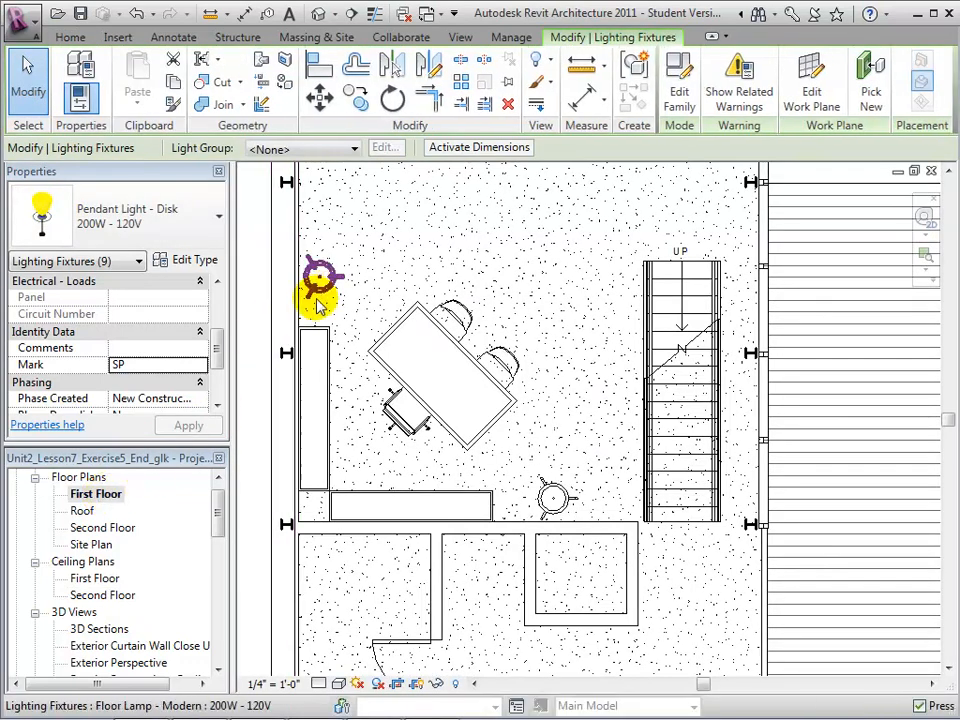
left_click(318, 275)
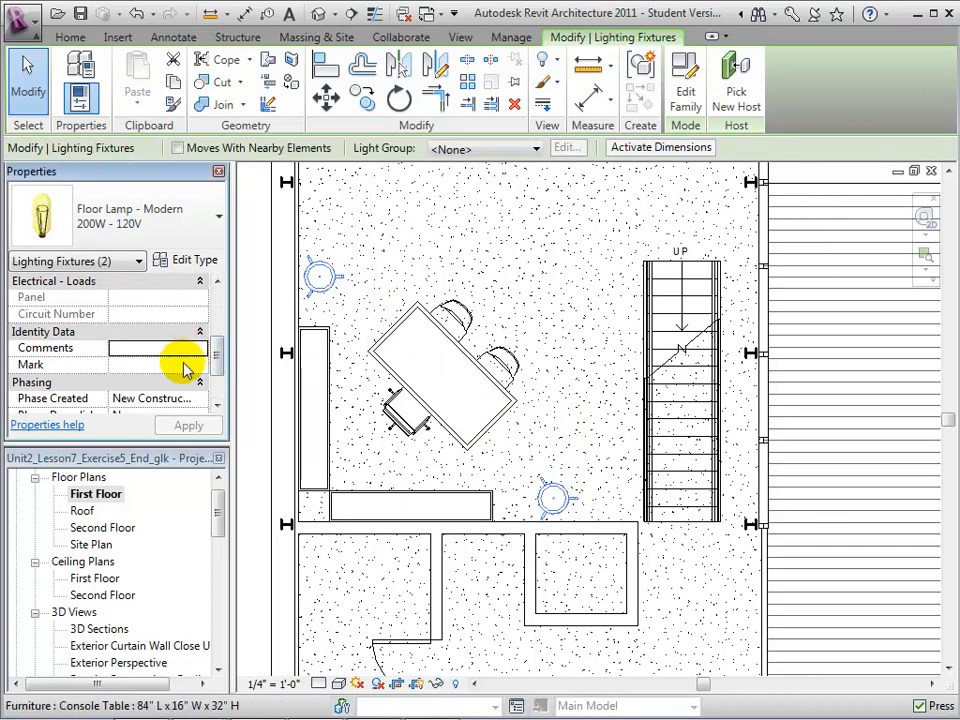
mouse_move(196, 260)
type("S")
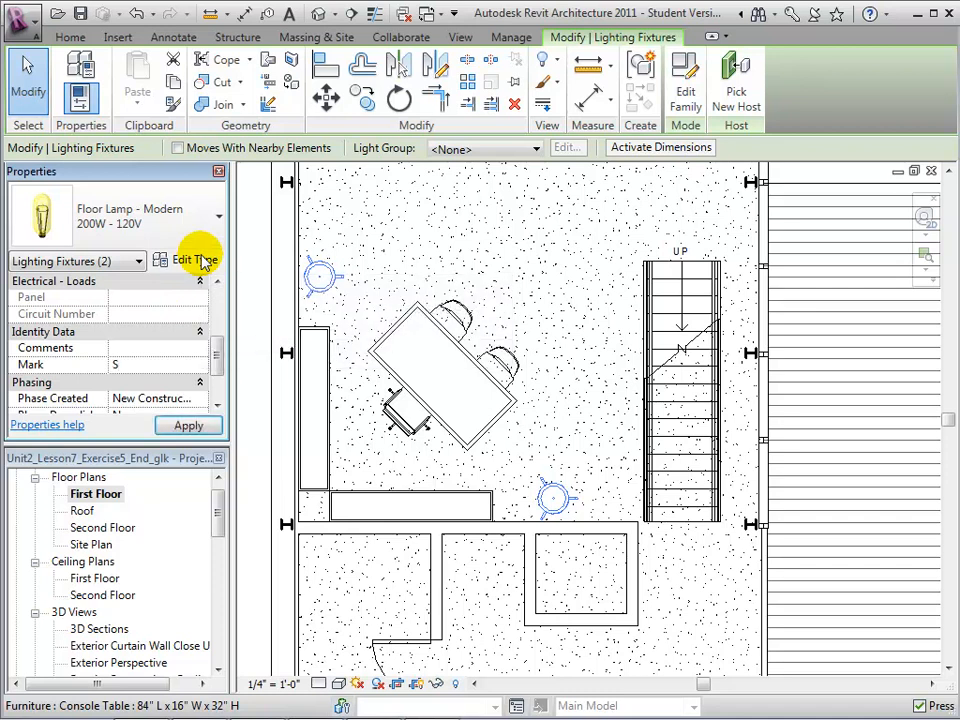
type("F")
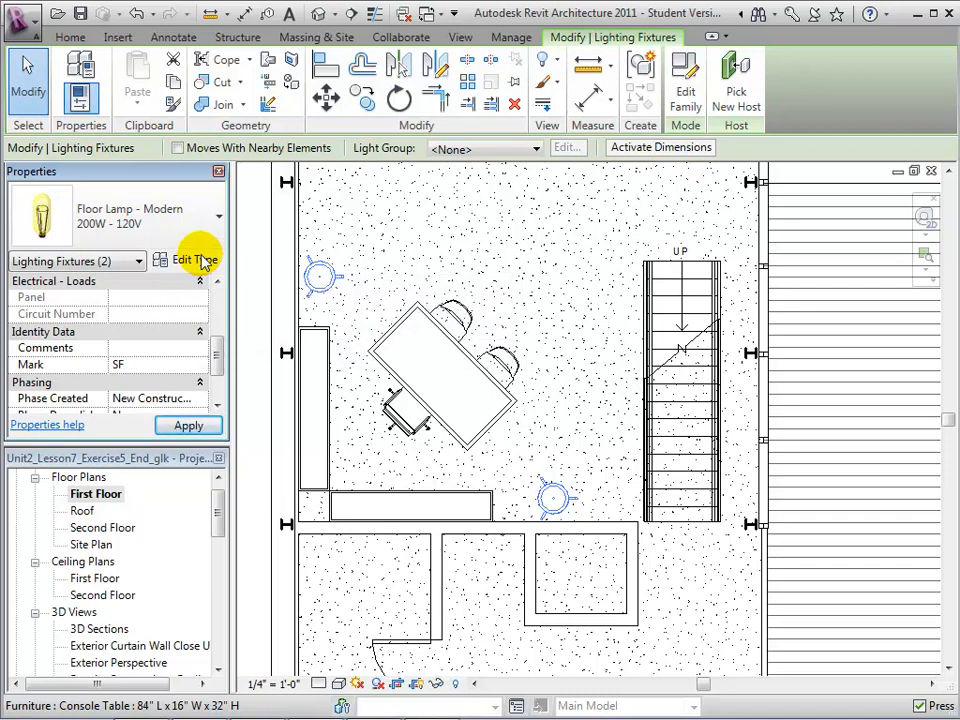
left_click(188, 425)
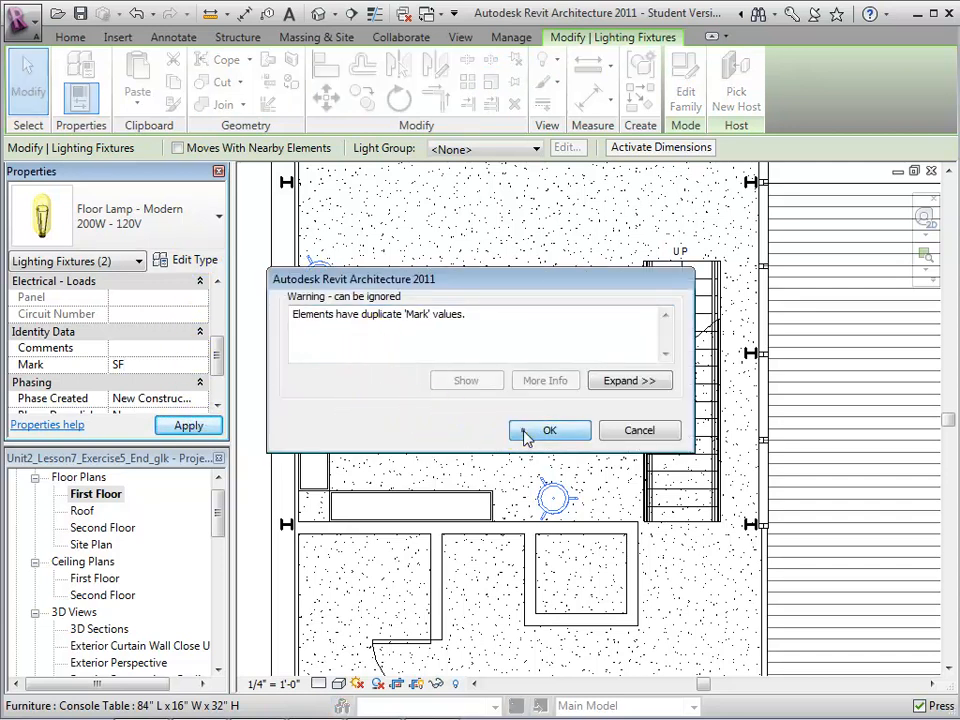
left_click(549, 430)
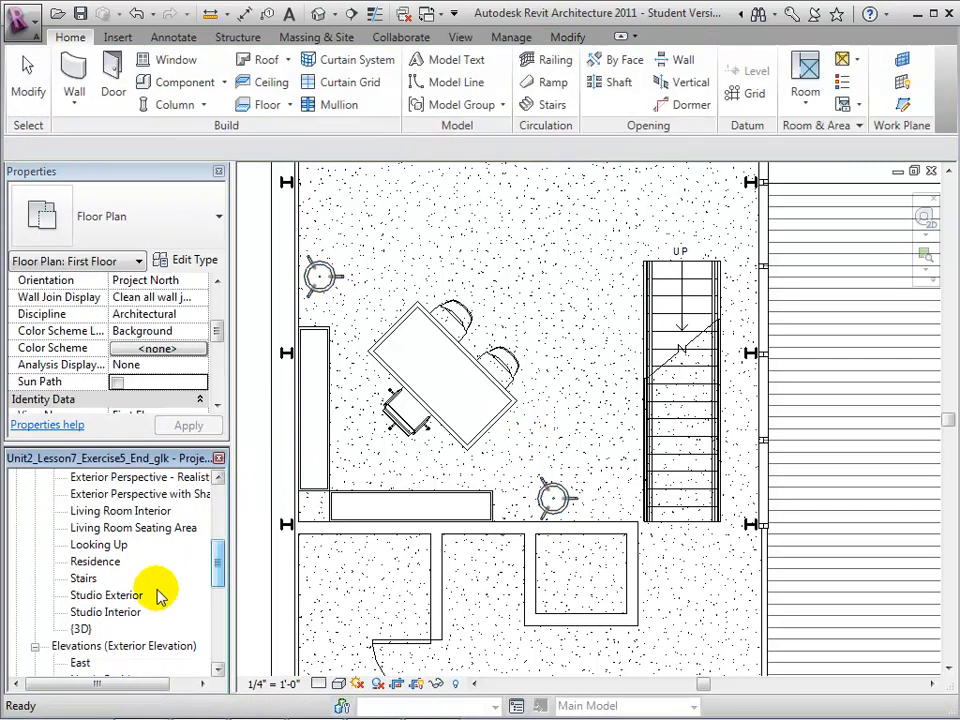
Bring up the Artificial Lights list for the Studio Interior 3D view.
double_click(105, 611)
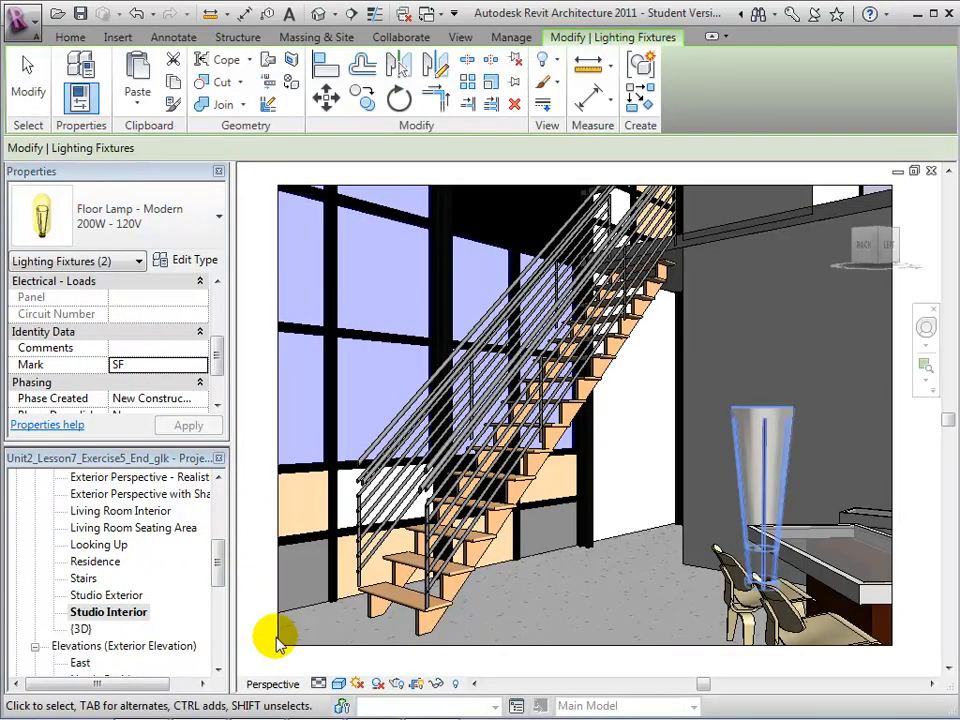
left_click(378, 684)
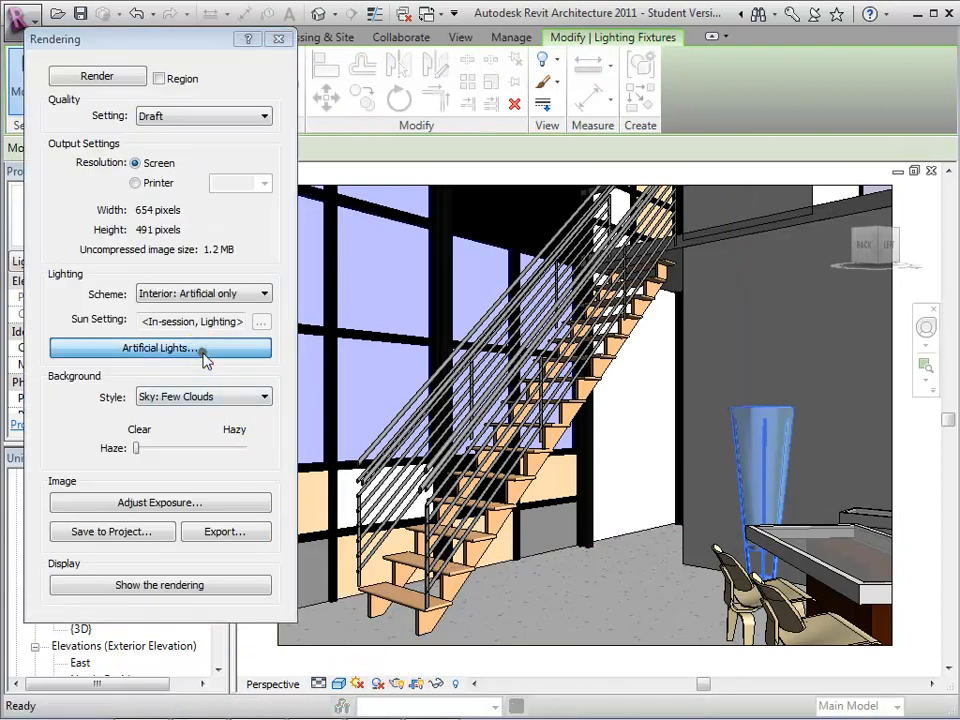
left_click(159, 347)
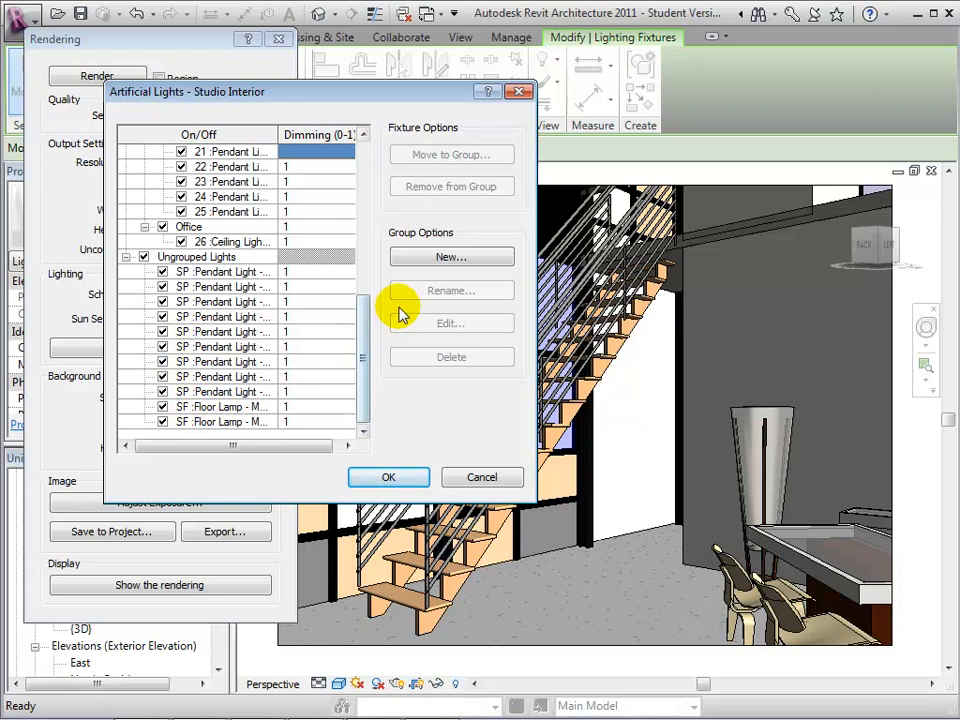
Create a new empty light group named Studio Lights.
left_click(451, 257)
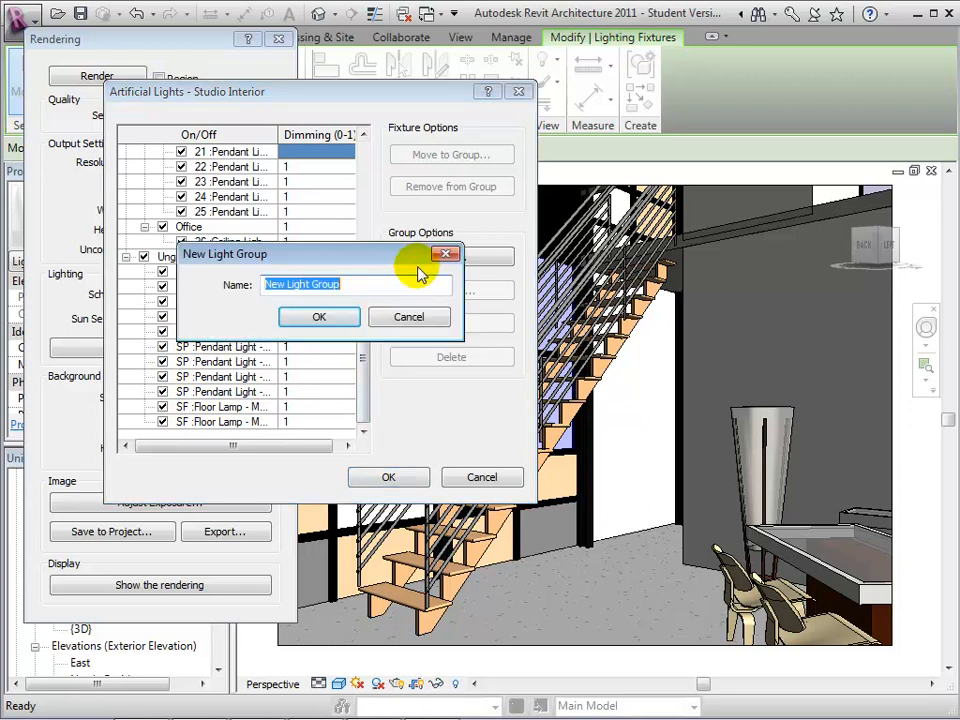
type("Studio Lights")
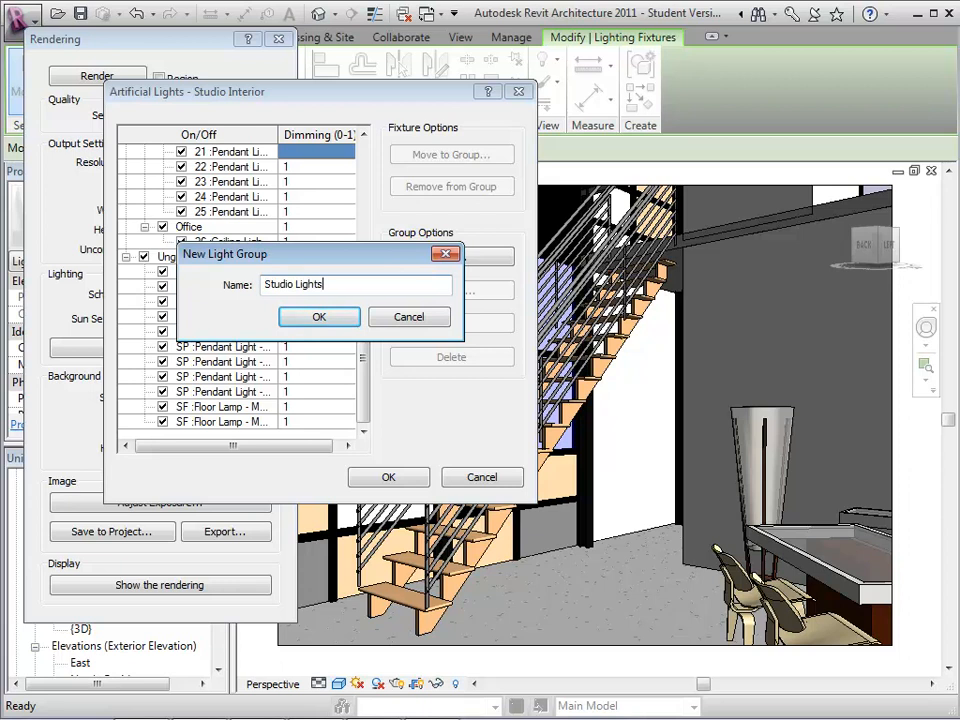
left_click(319, 316)
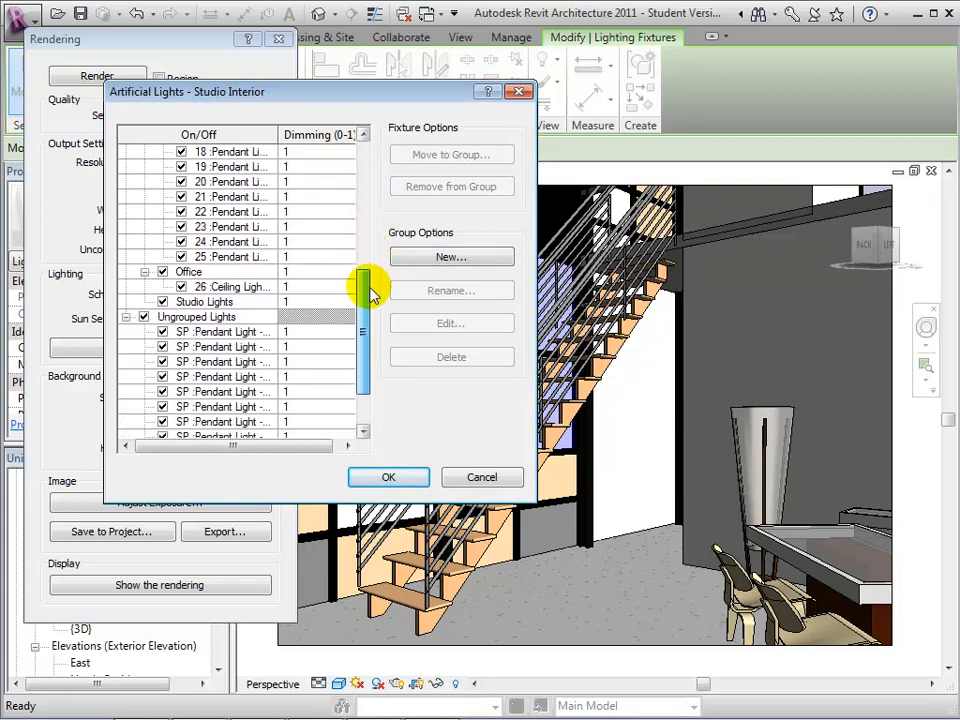
scroll("down", 3)
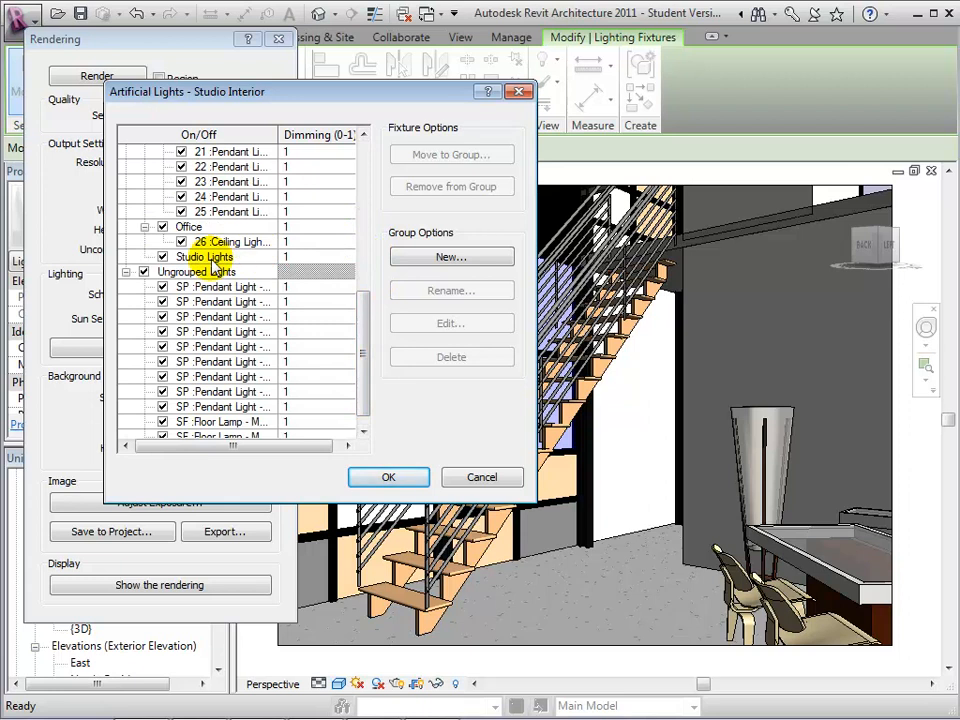
Move the ungrouped SP pendant and SF floor lights into the Studio Lights group.
left_click(220, 287)
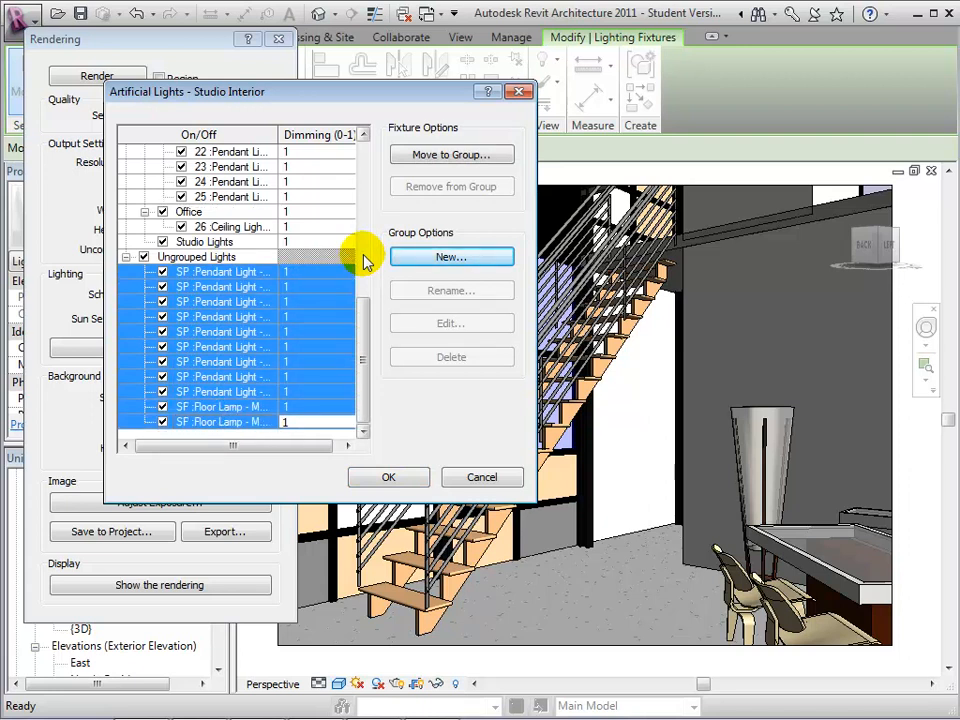
mouse_move(450, 154)
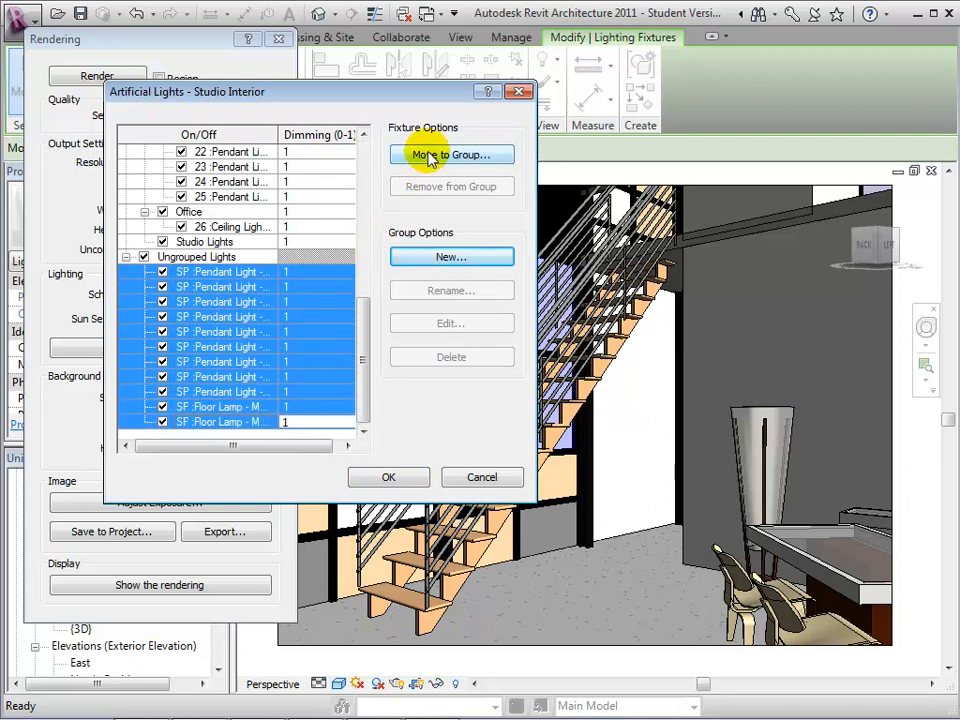
left_click(451, 154)
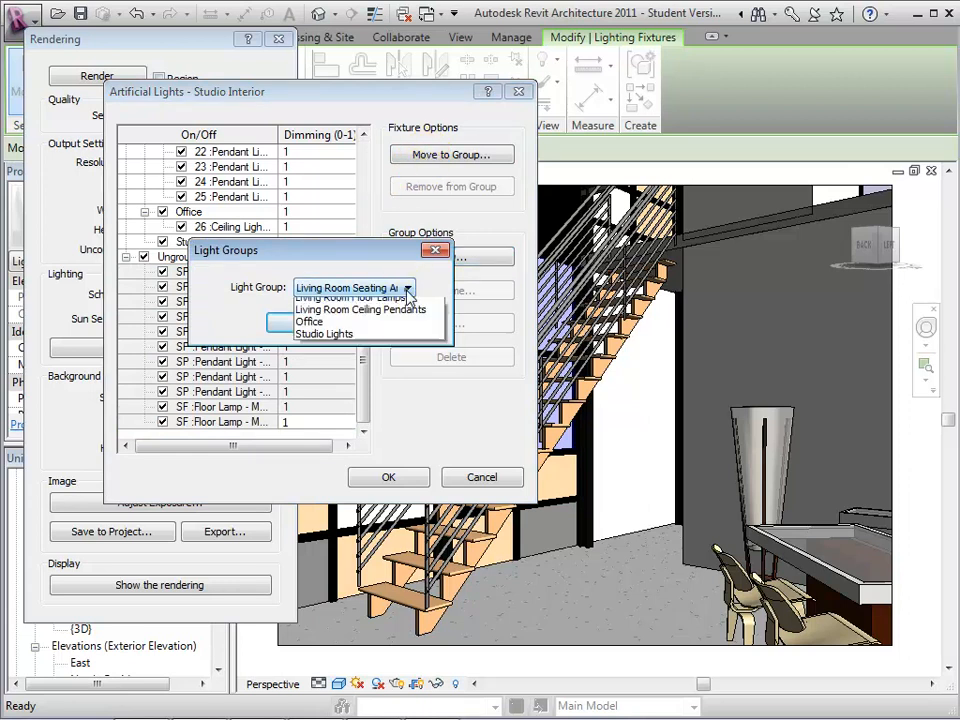
left_click(324, 333)
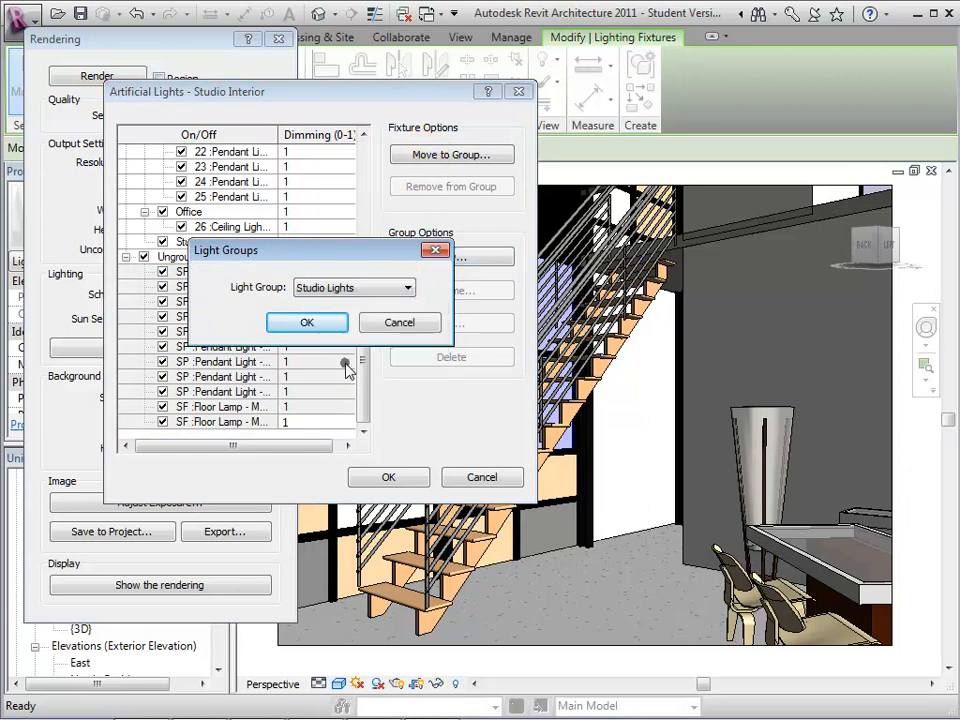
left_click(306, 322)
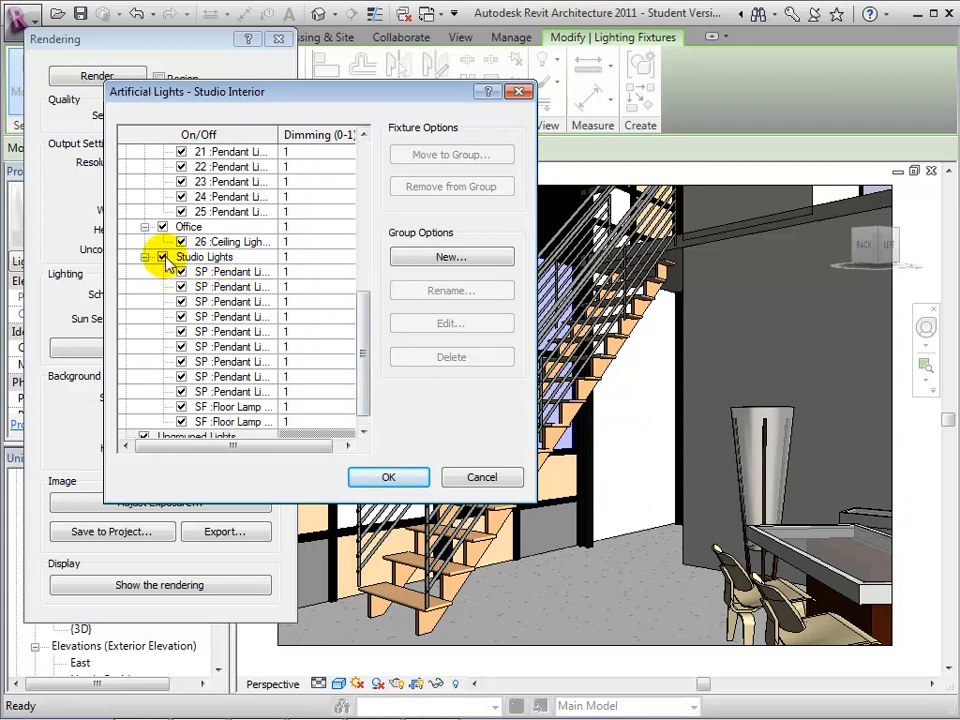
Set the Studio Lights group's dimming to 0.5 and accept the changes.
left_click(204, 256)
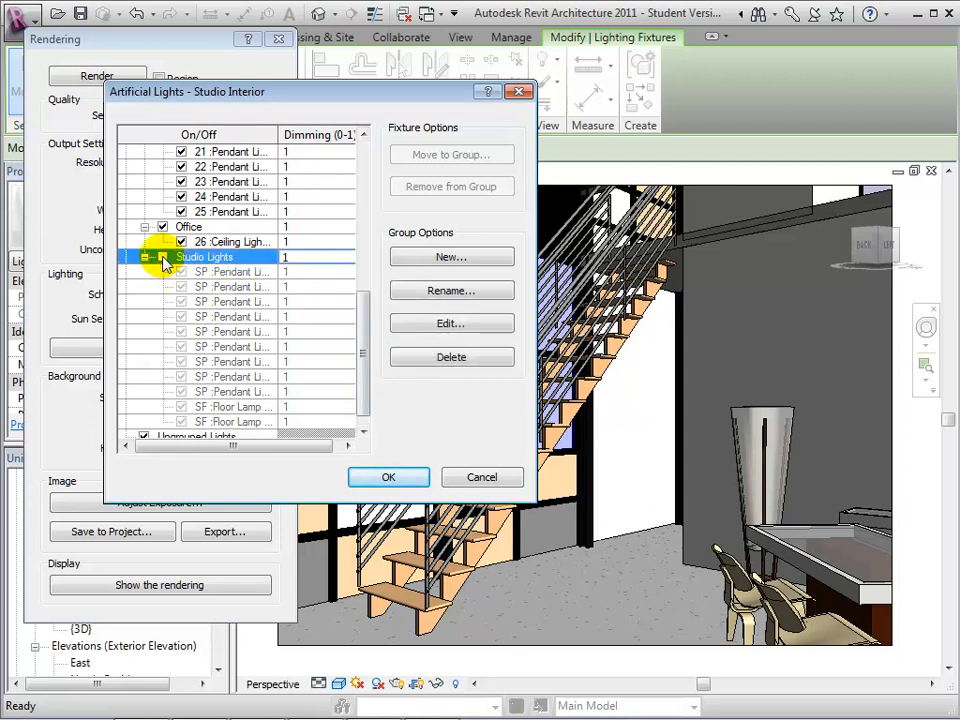
left_click(181, 257)
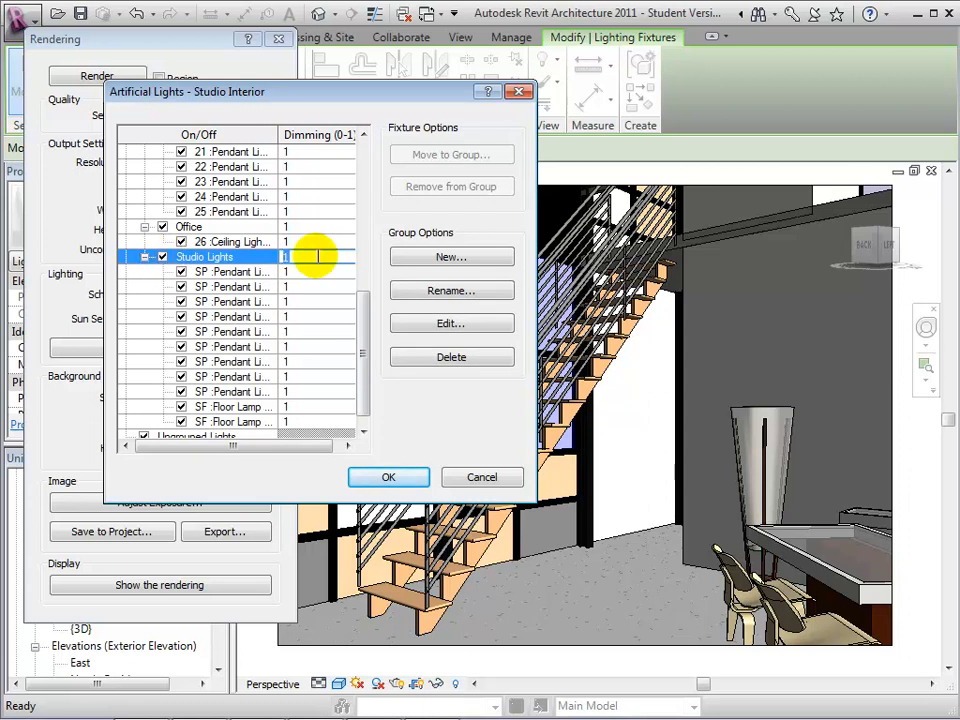
type("0.5")
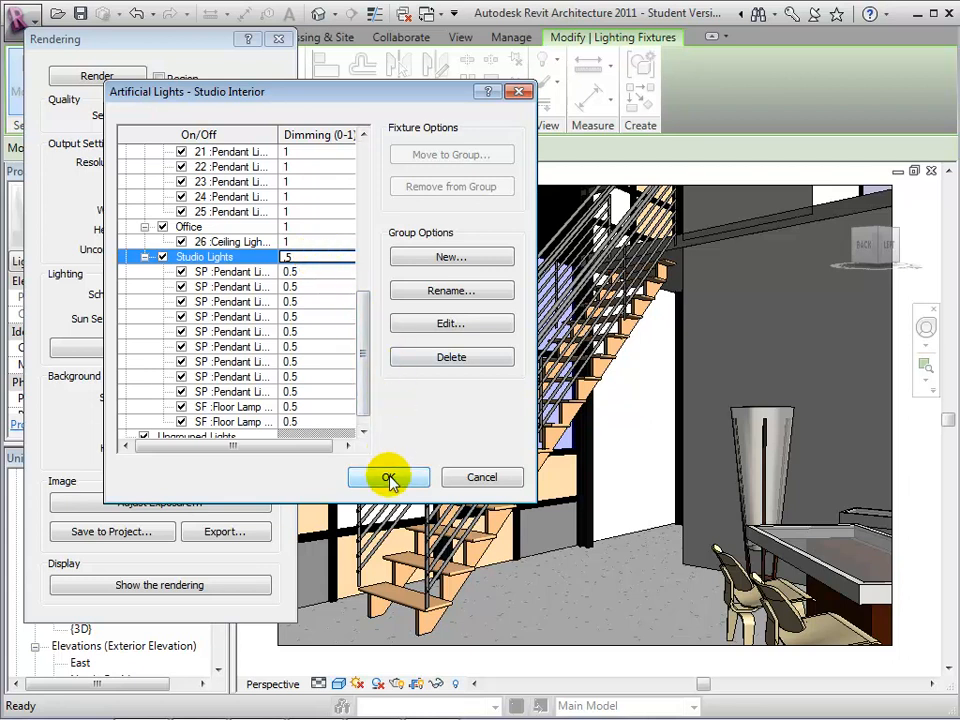
left_click(388, 477)
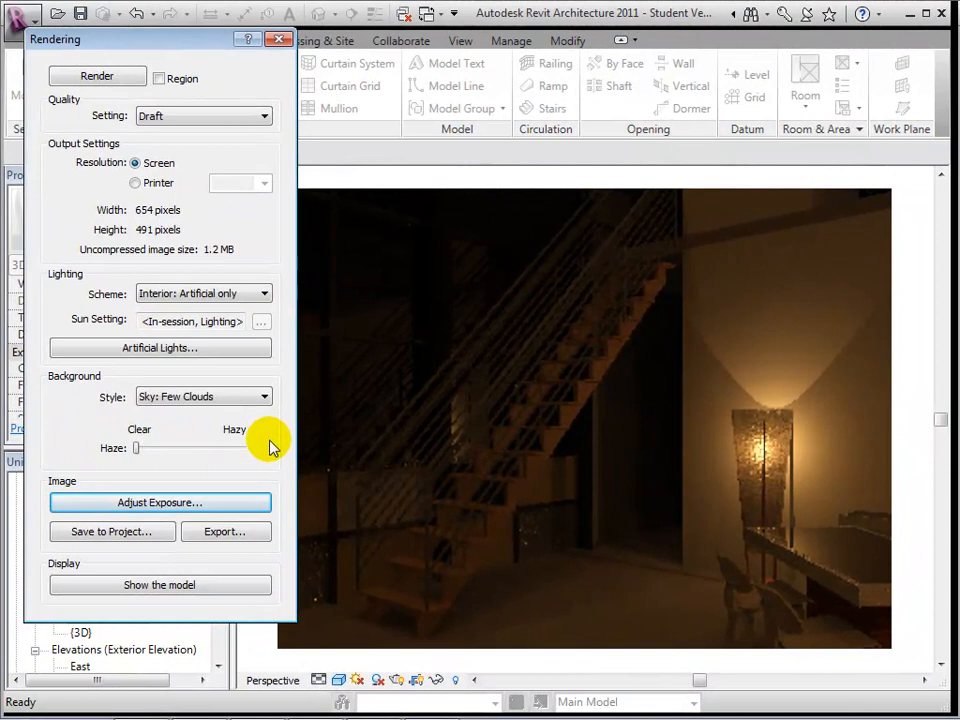
Apply Exposure Value 7, Highlights 0.5 and Shadows 0.1 to brighten the rendered stair view.
left_click(159, 502)
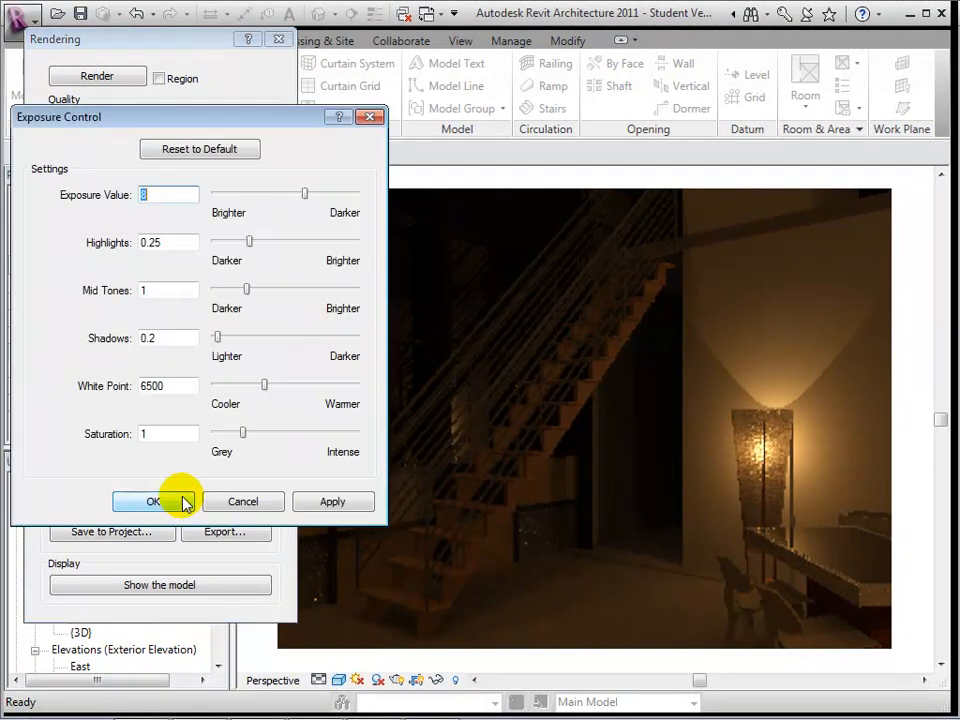
mouse_move(113, 384)
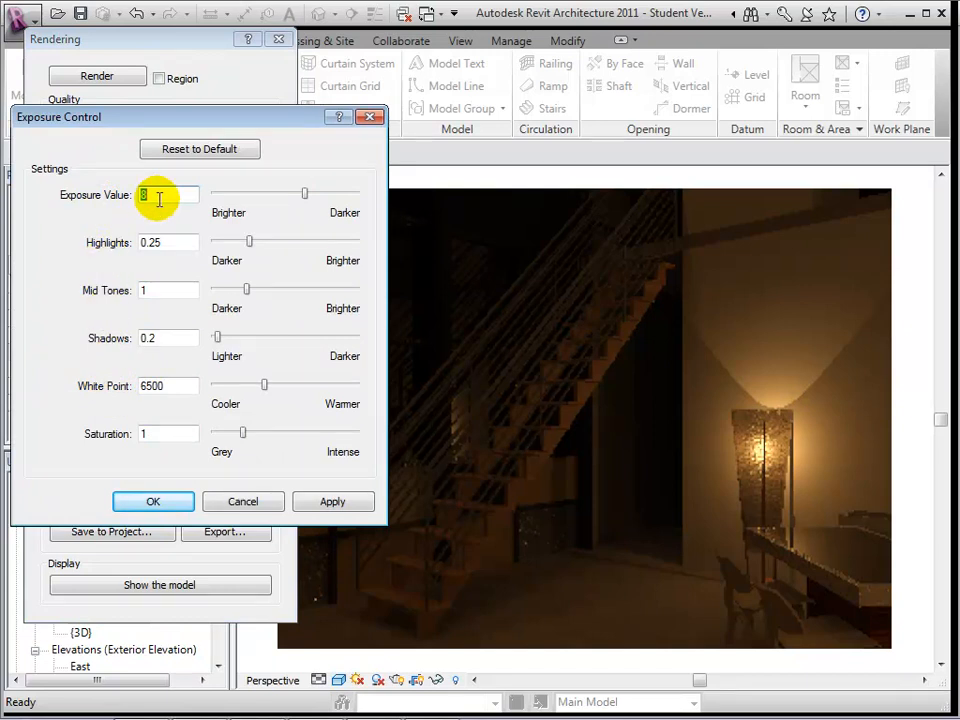
mouse_move(160, 195)
type("7")
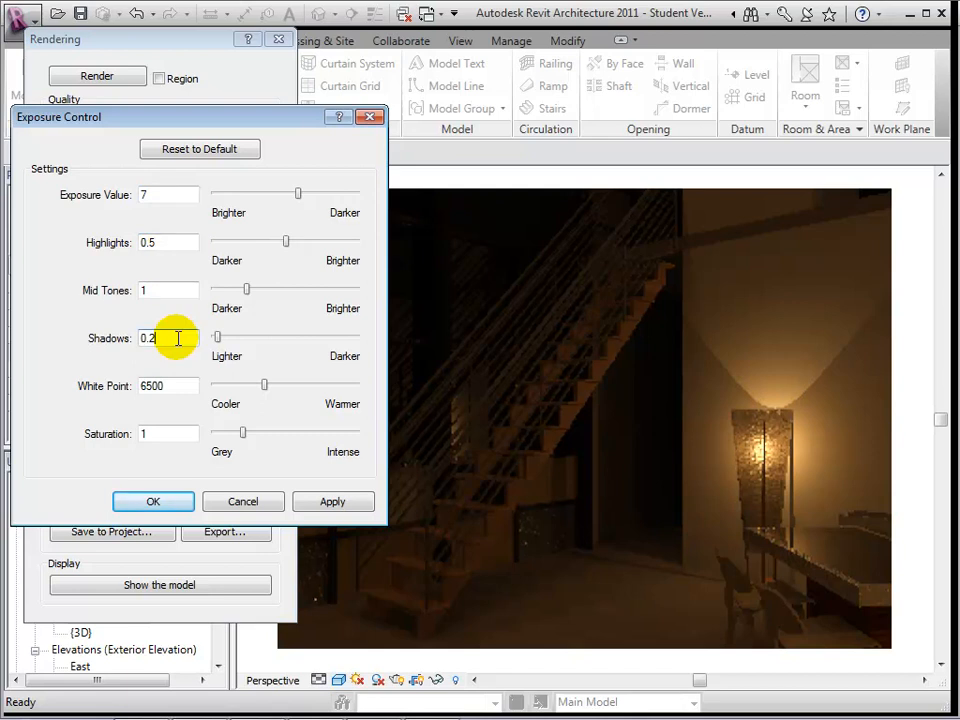
type("0.1")
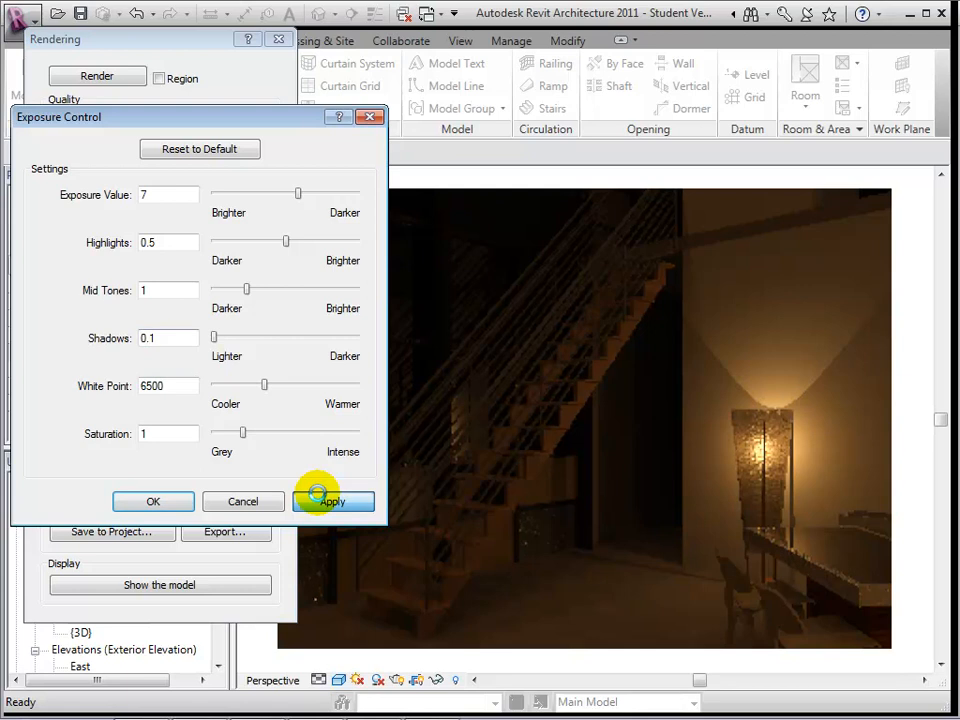
left_click(332, 501)
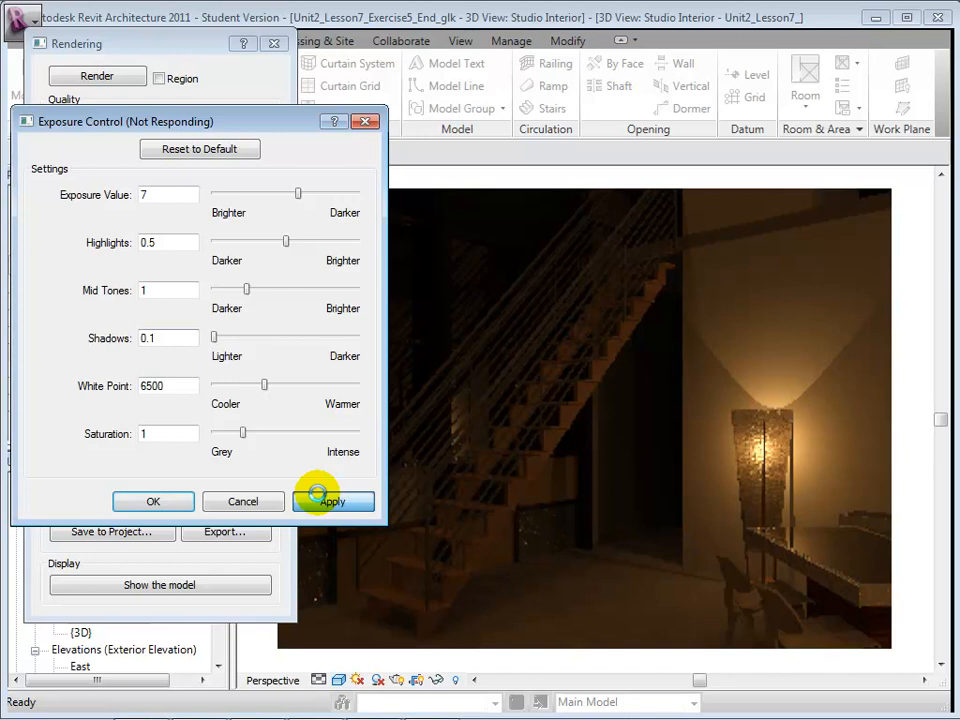
left_click(333, 501)
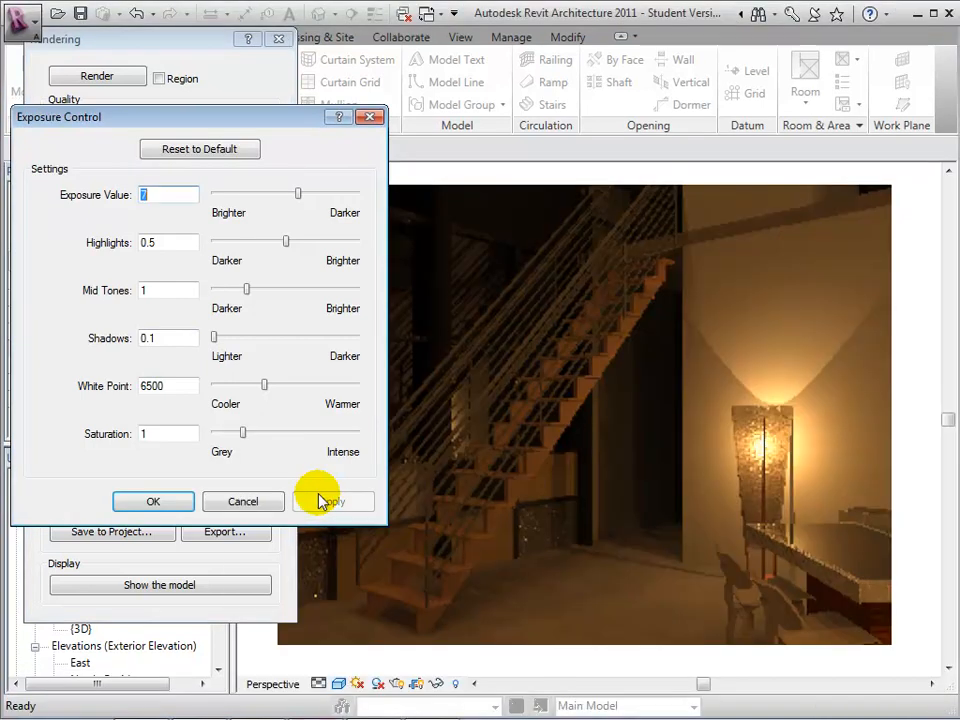